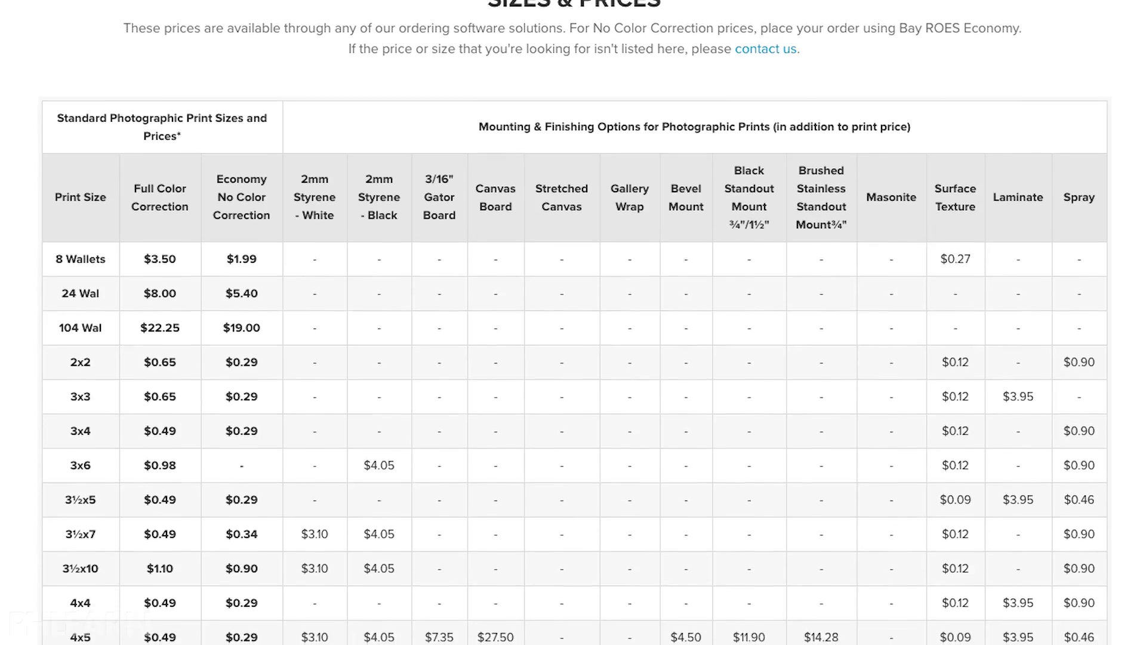
Step: Load Print-1 to Print-15 into one Untitled document as a stack of layers via Load Files into Stack
scroll("down", 3)
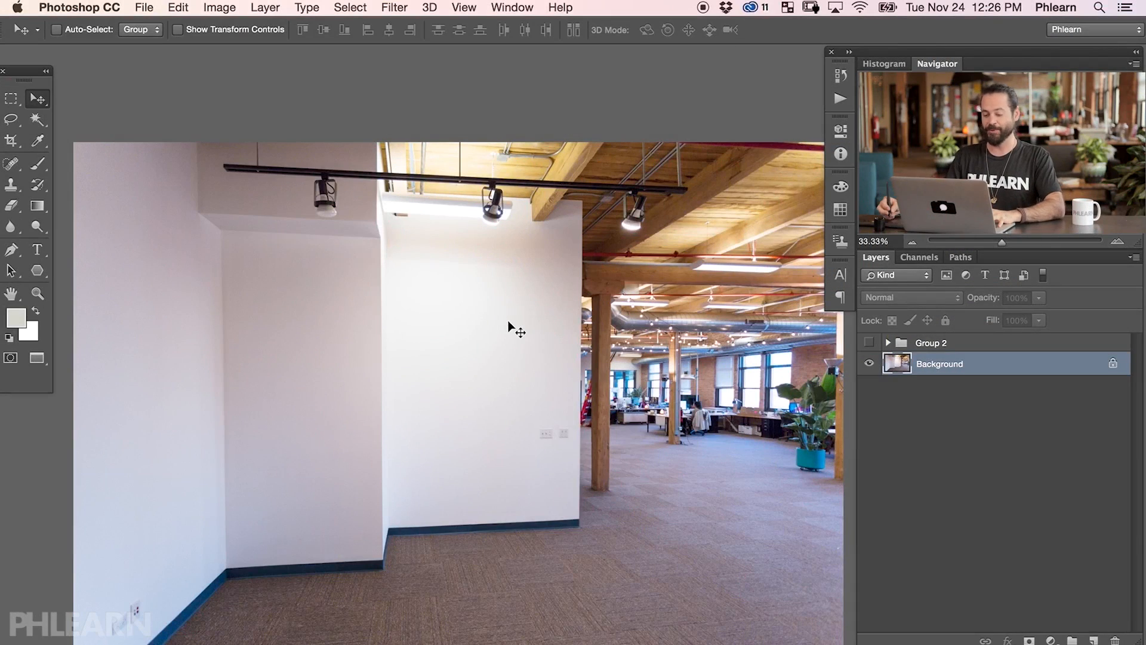
left_click_drag(517, 331, 550, 440)
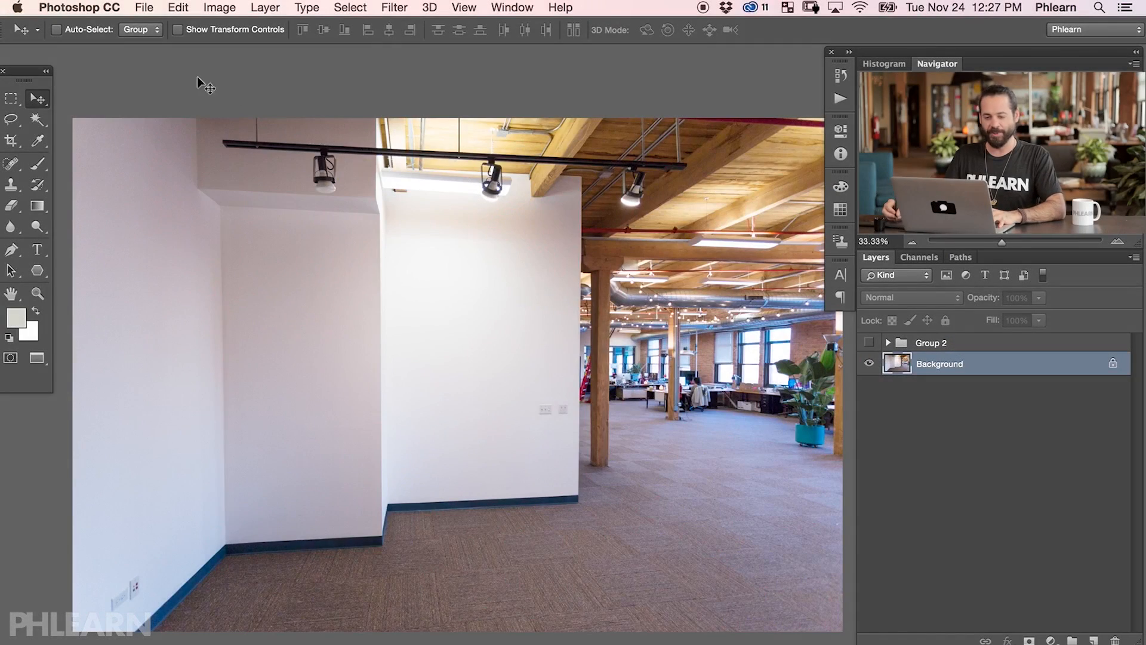
left_click(143, 8)
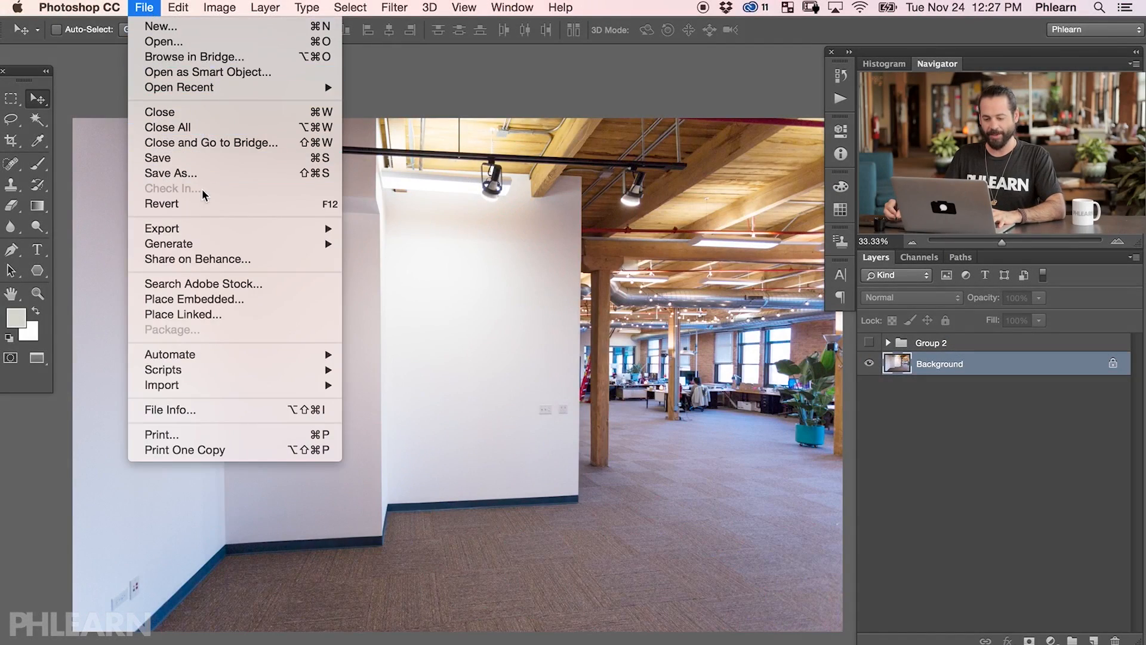
mouse_move(164, 369)
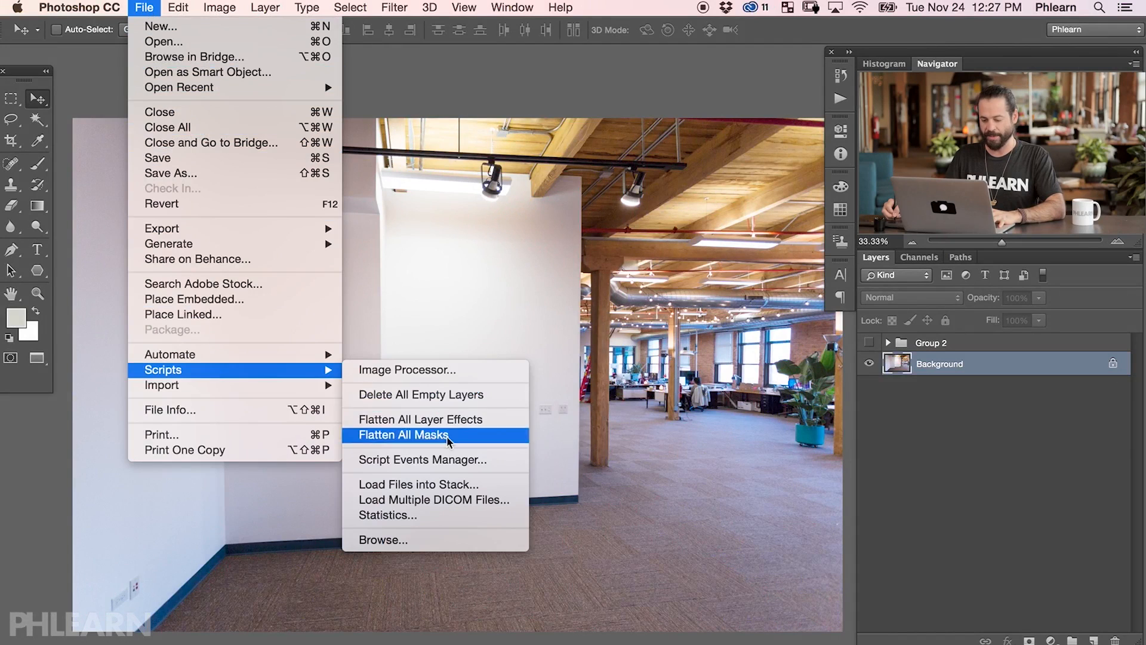
left_click(419, 483)
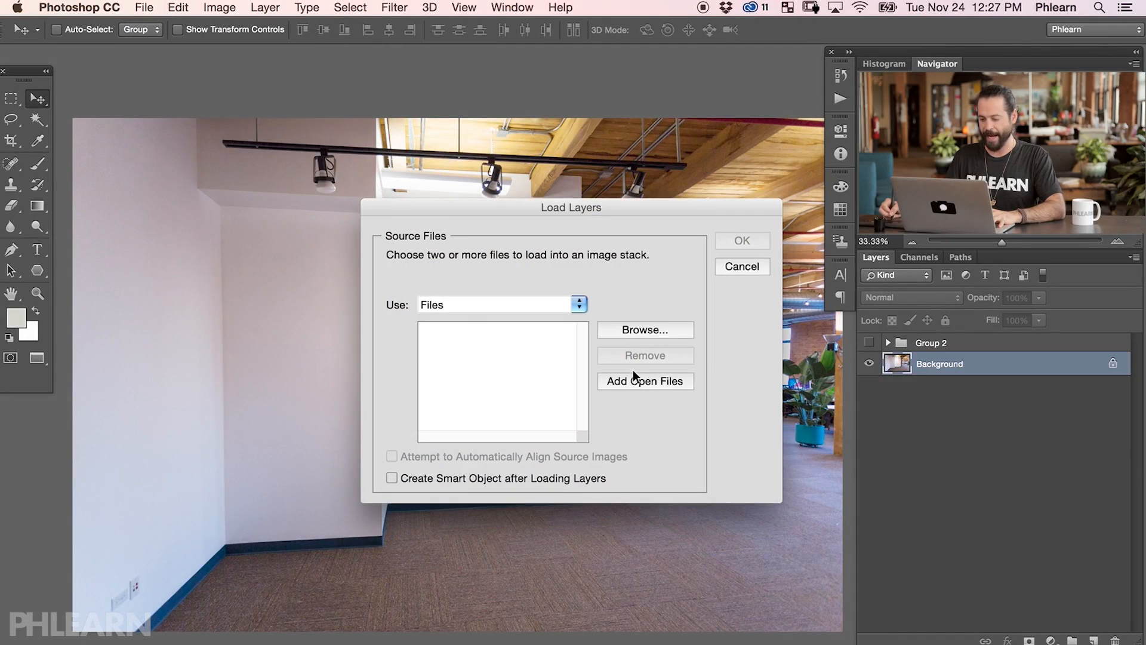
left_click(644, 329)
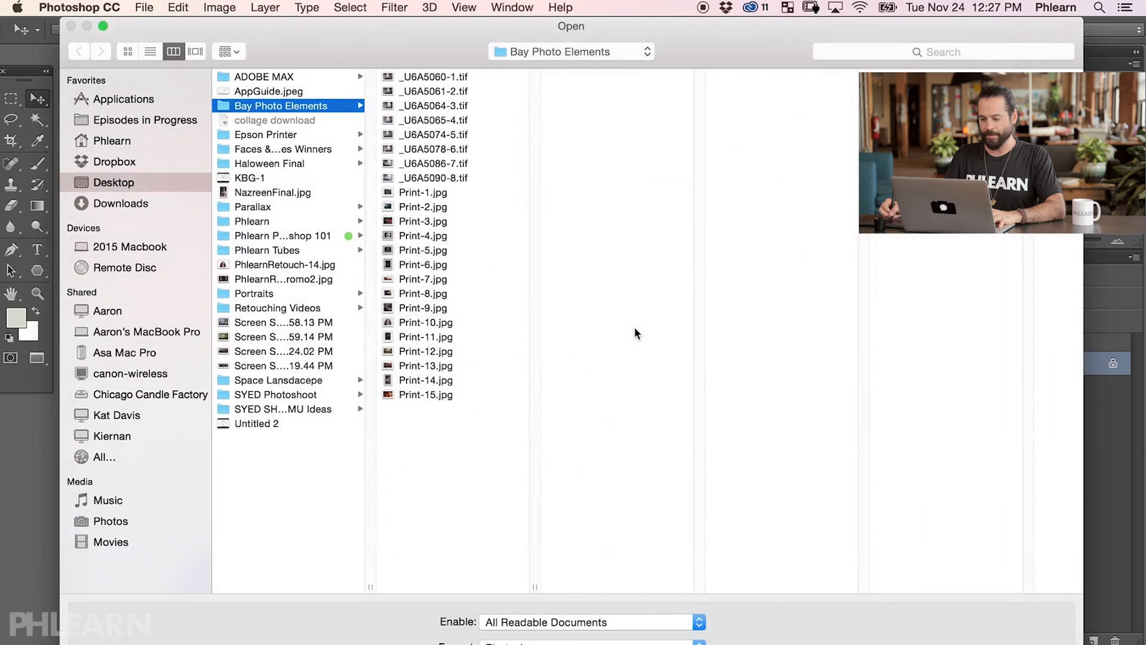
left_click(425, 192)
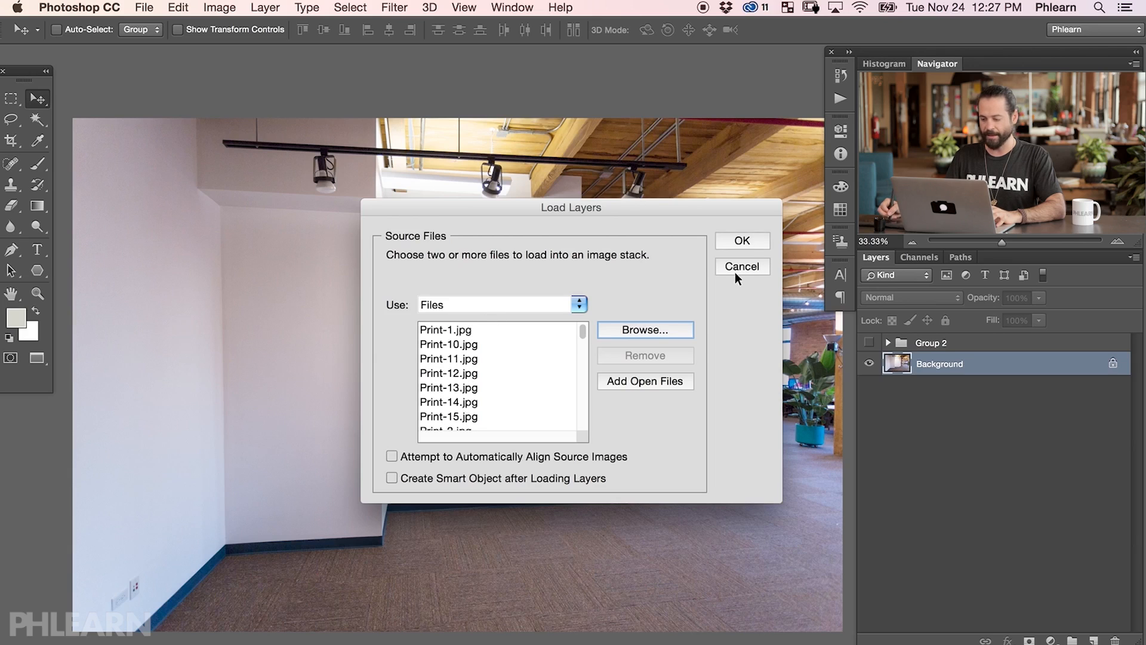
left_click(741, 265)
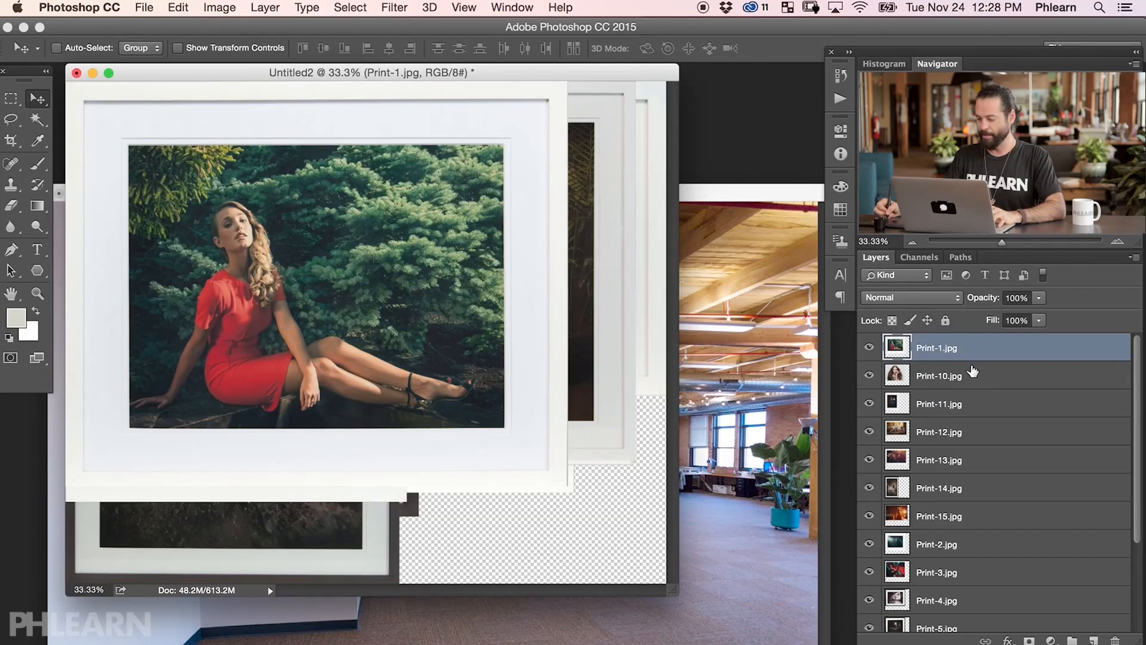
mouse_move(1135, 424)
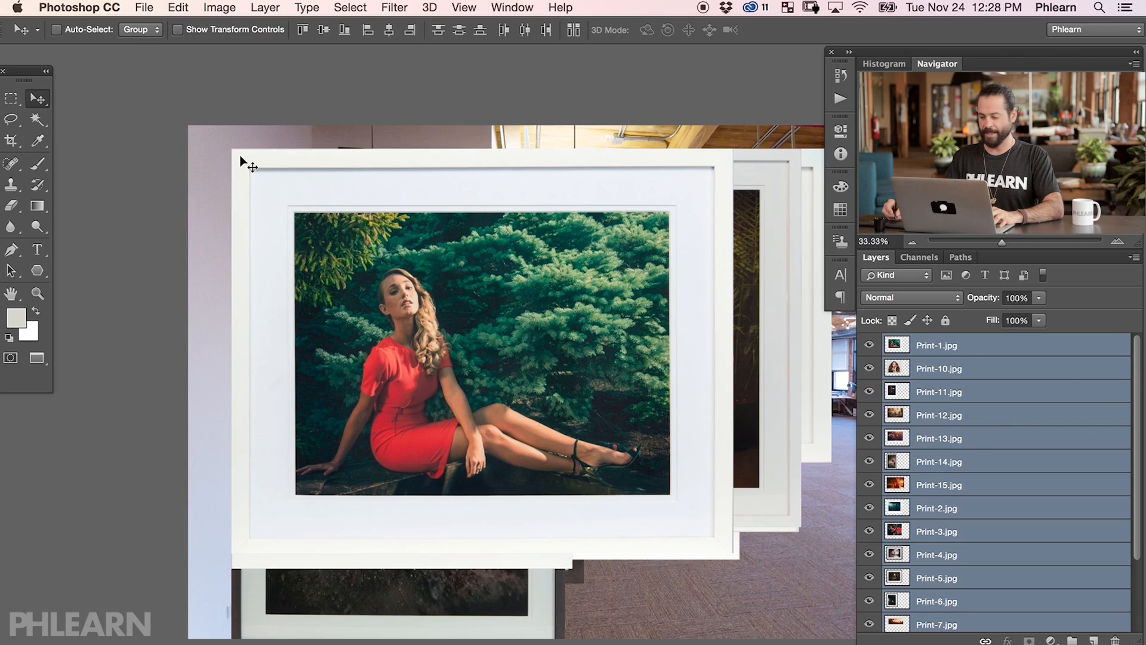
Step: Free-transform all print layers down to about quarter size and position them on the white back wall
key("cmd+t")
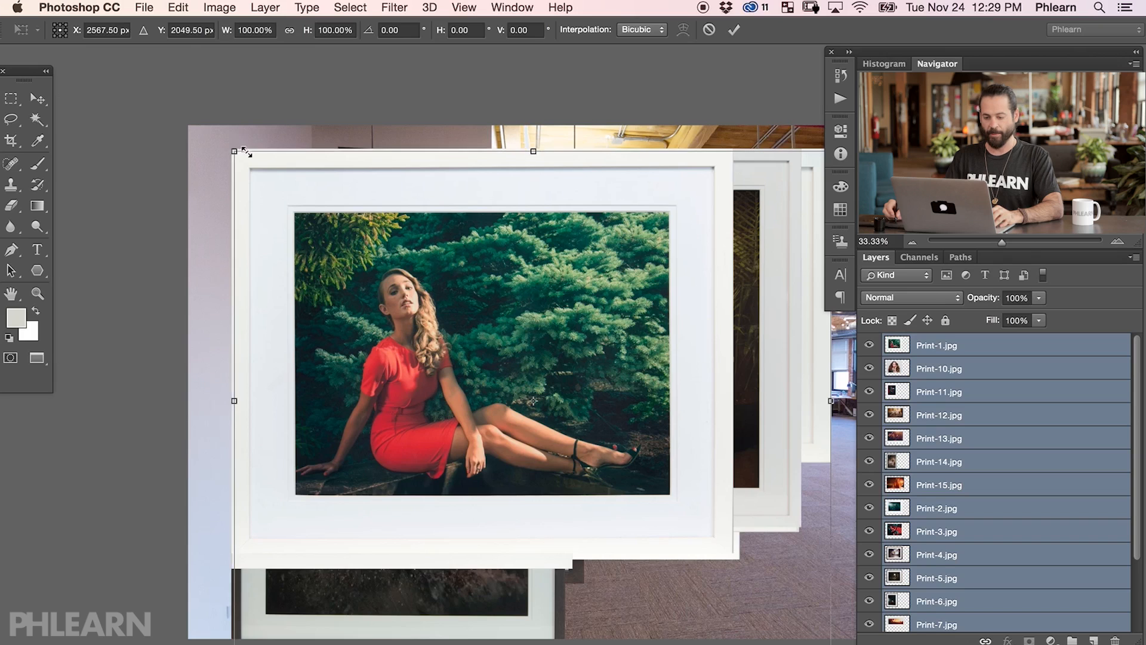
left_click_drag(234, 152, 541, 408)
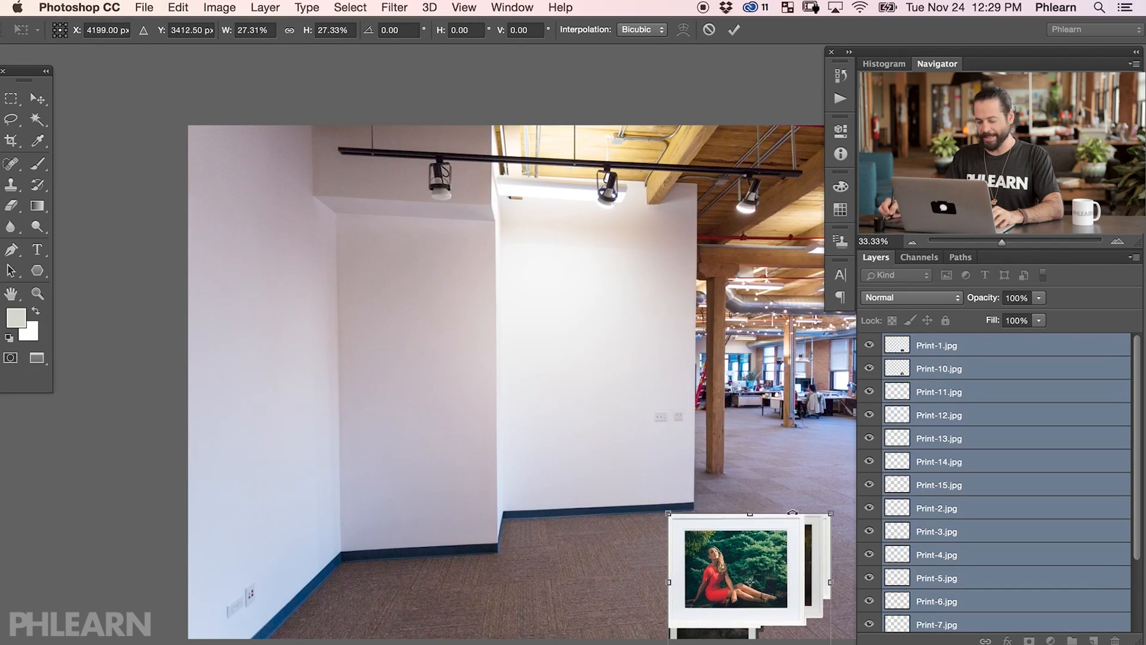
left_click_drag(742, 566, 578, 373)
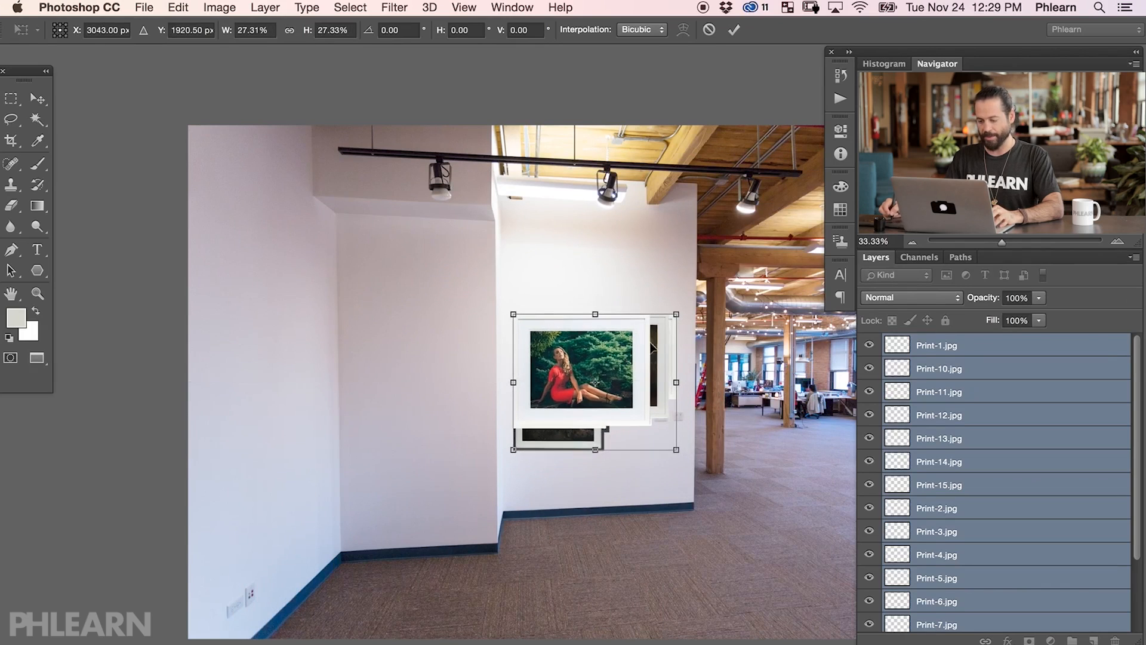
left_click_drag(676, 315, 662, 326)
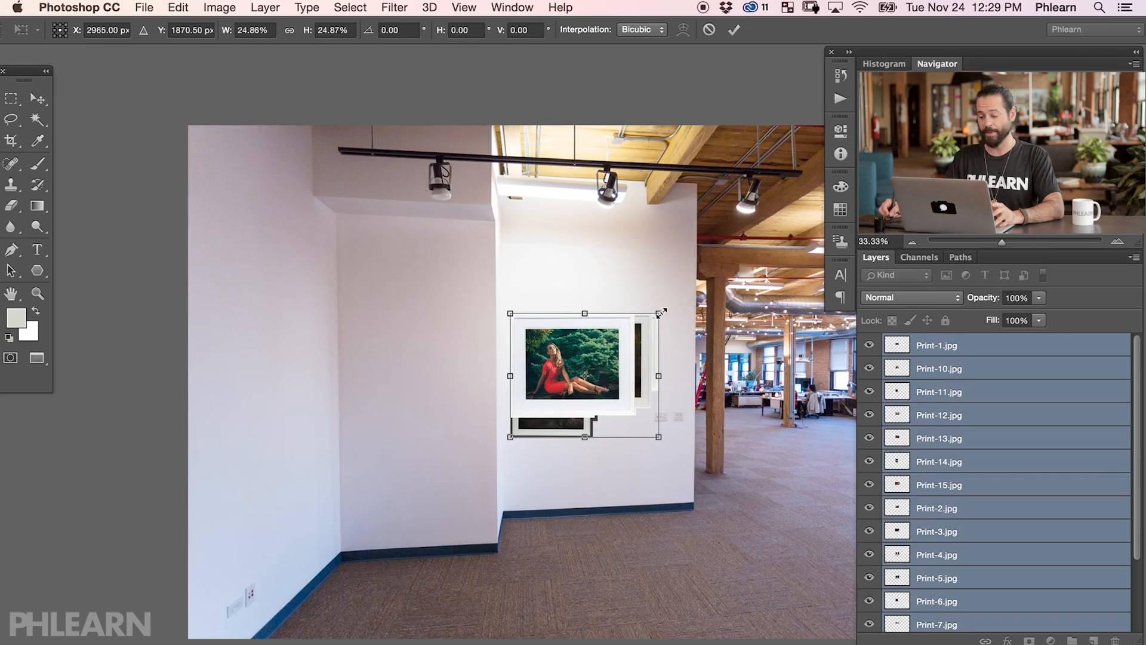
left_click_drag(663, 313, 642, 326)
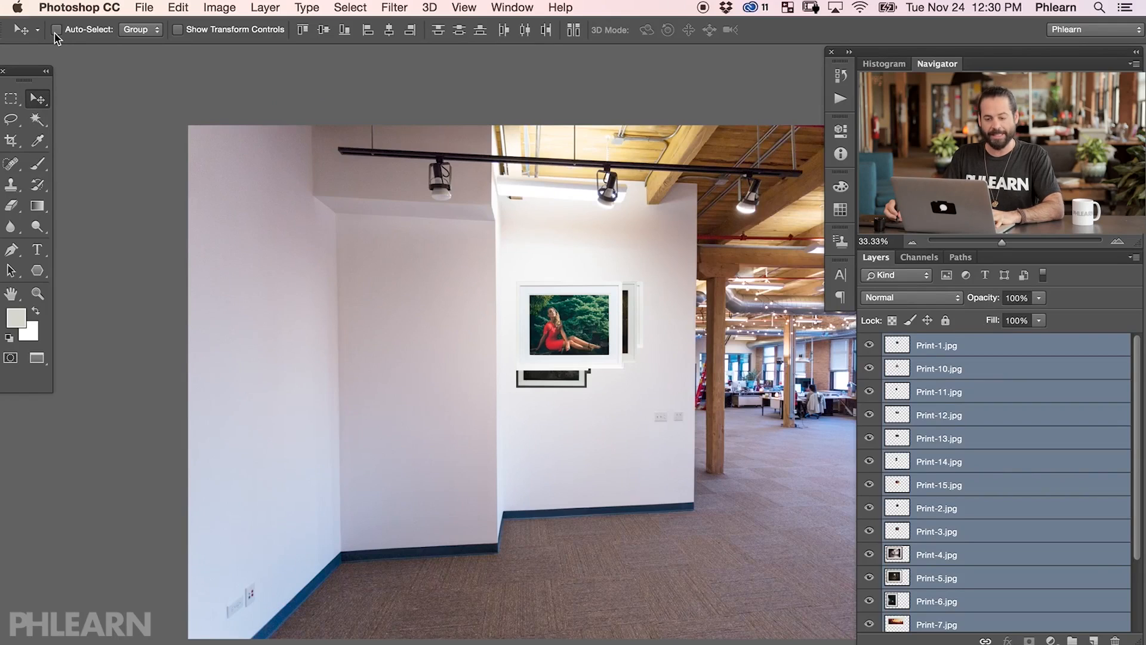
mouse_move(57, 41)
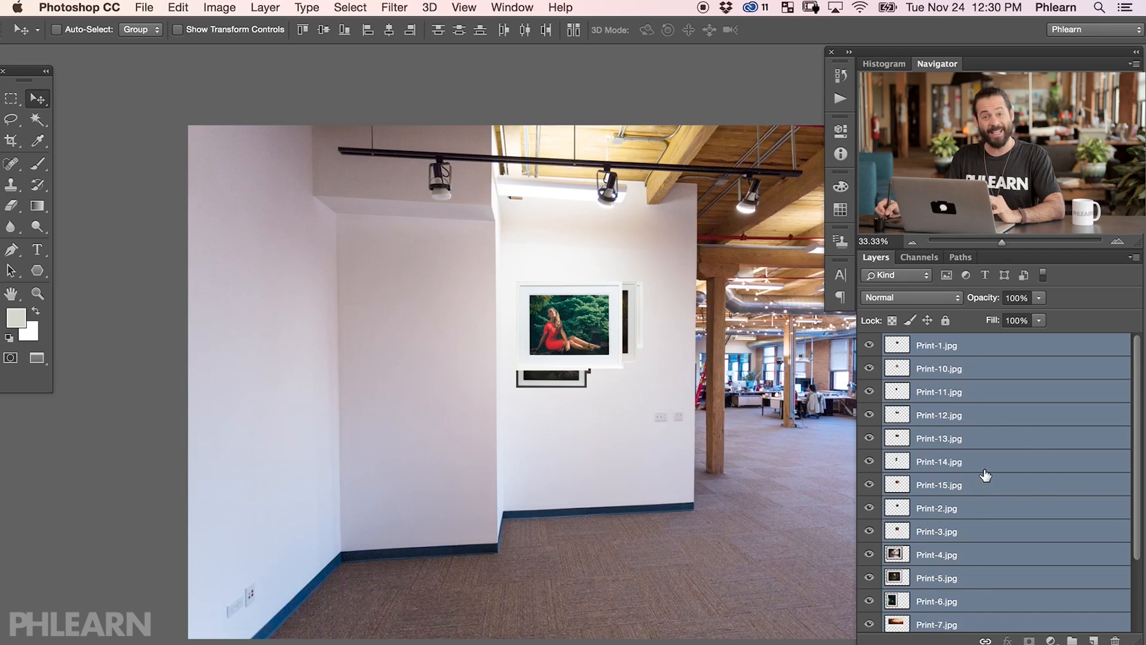
Step: Enable Auto-Select so clicking a print selects its own layer
left_click(938, 414)
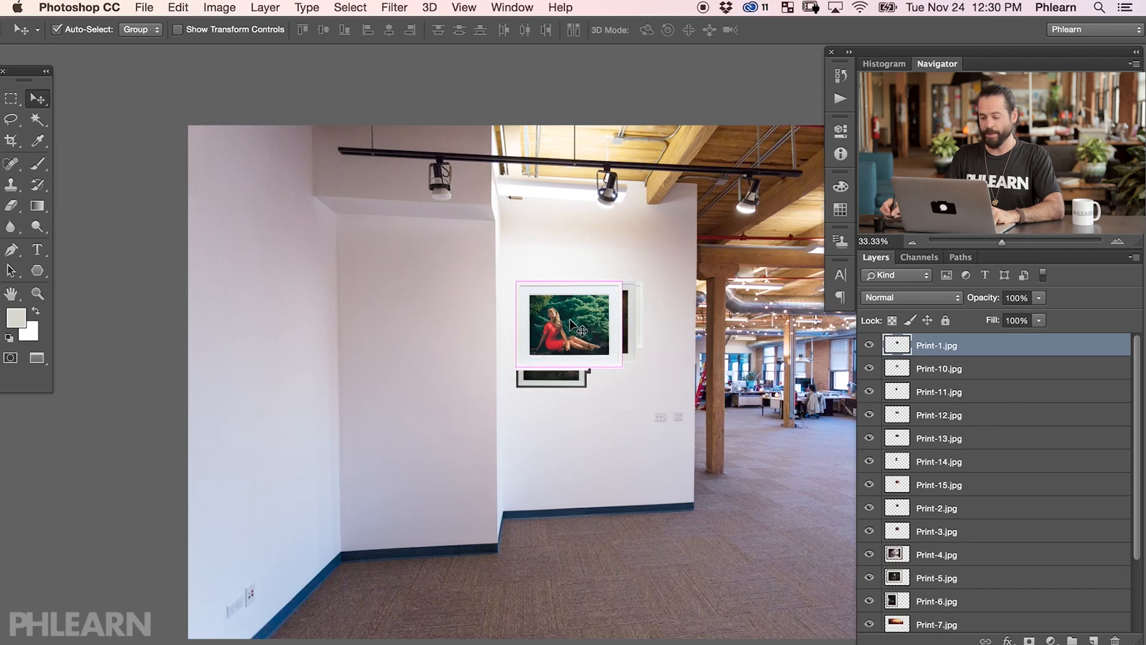
Step: Move the red dress print onto the left wall and select the next print to place
left_click_drag(569, 325, 437, 369)
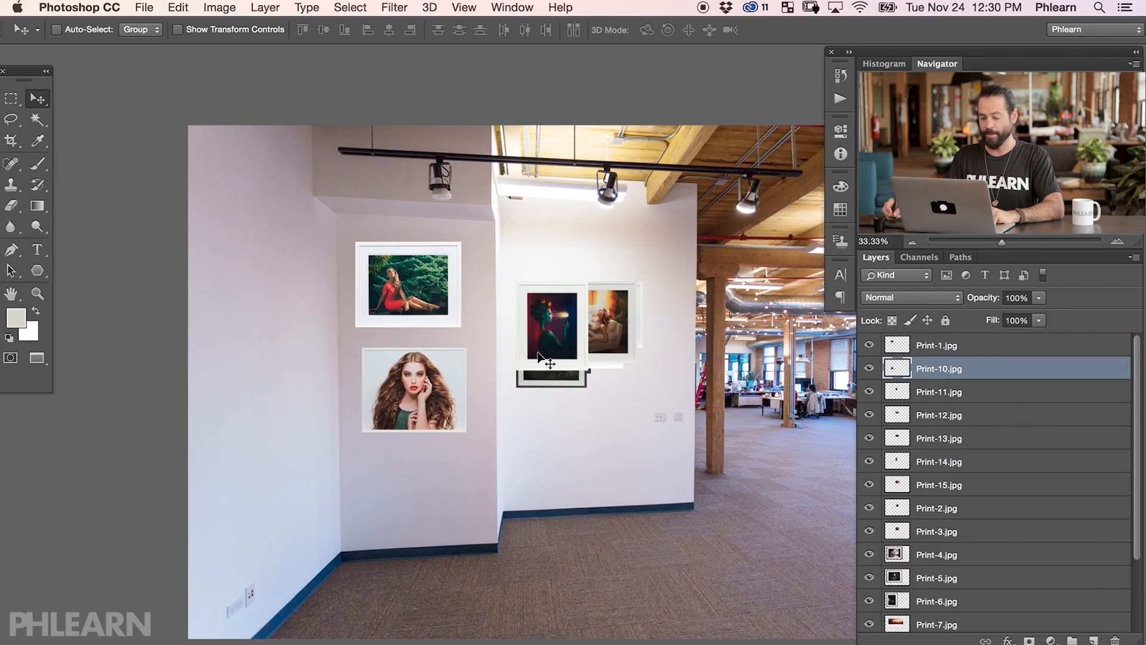
left_click(940, 392)
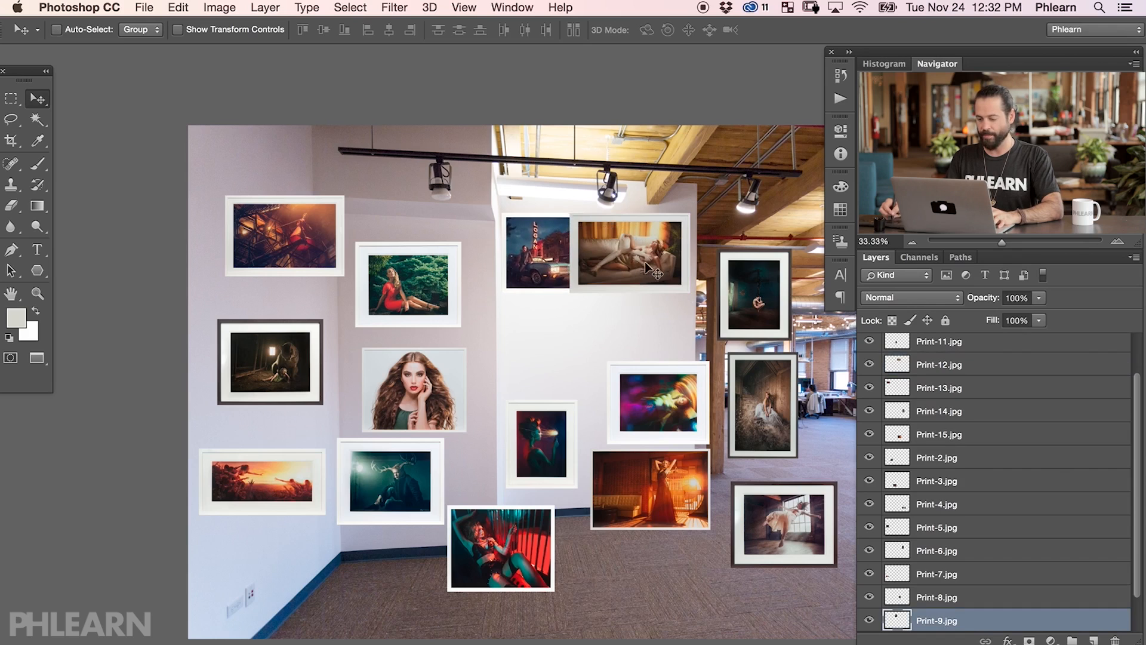
Step: Resize the reclining figure and sunset prints so they fit below the top prints, and commit
left_click(629, 253)
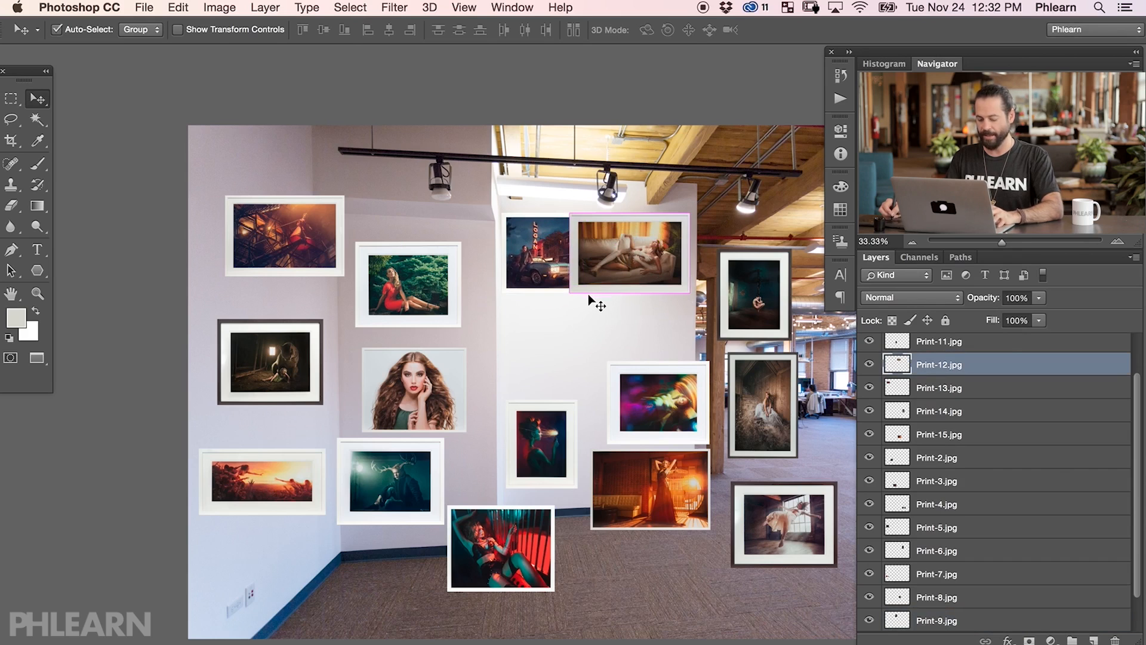
key("cmd+t")
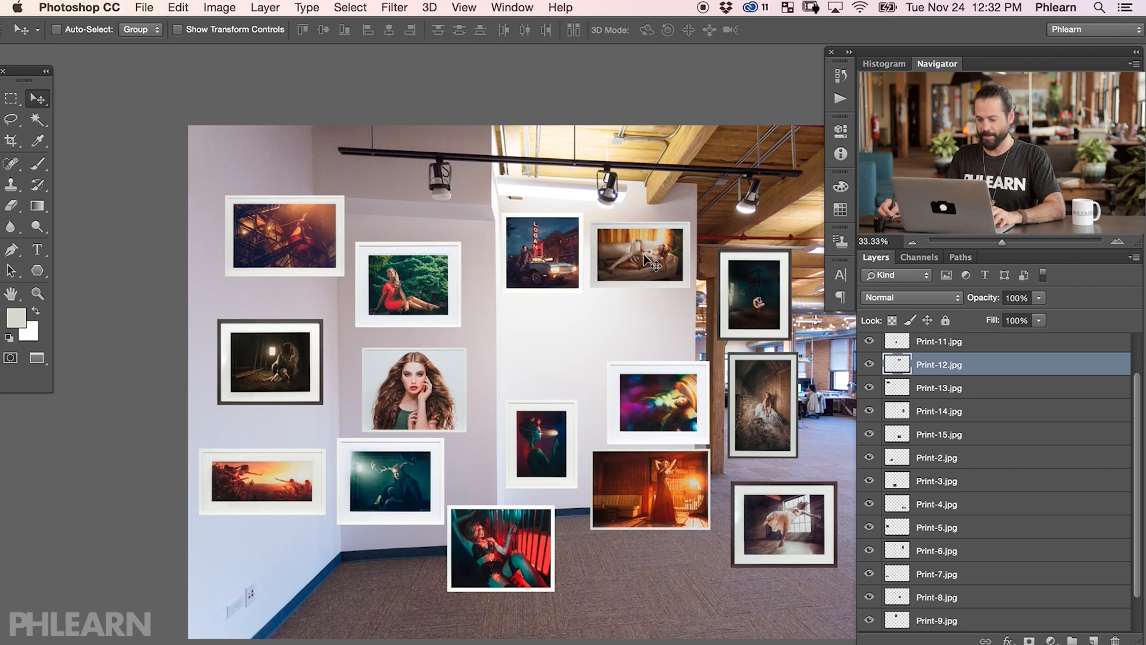
mouse_move(716, 318)
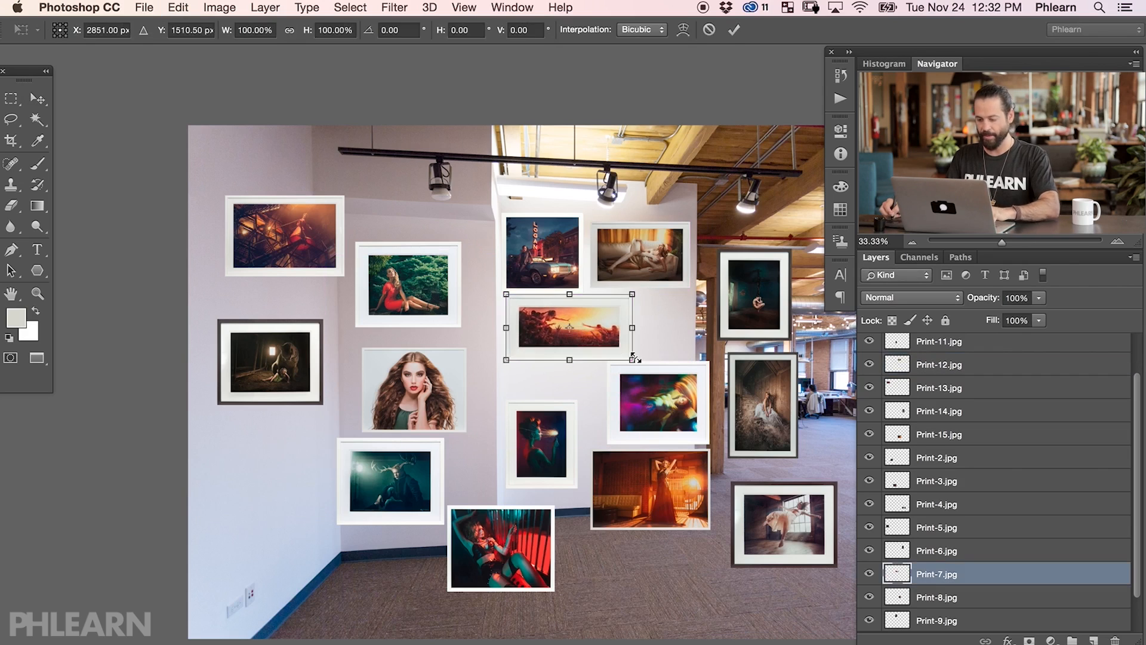
left_click_drag(631, 359, 702, 372)
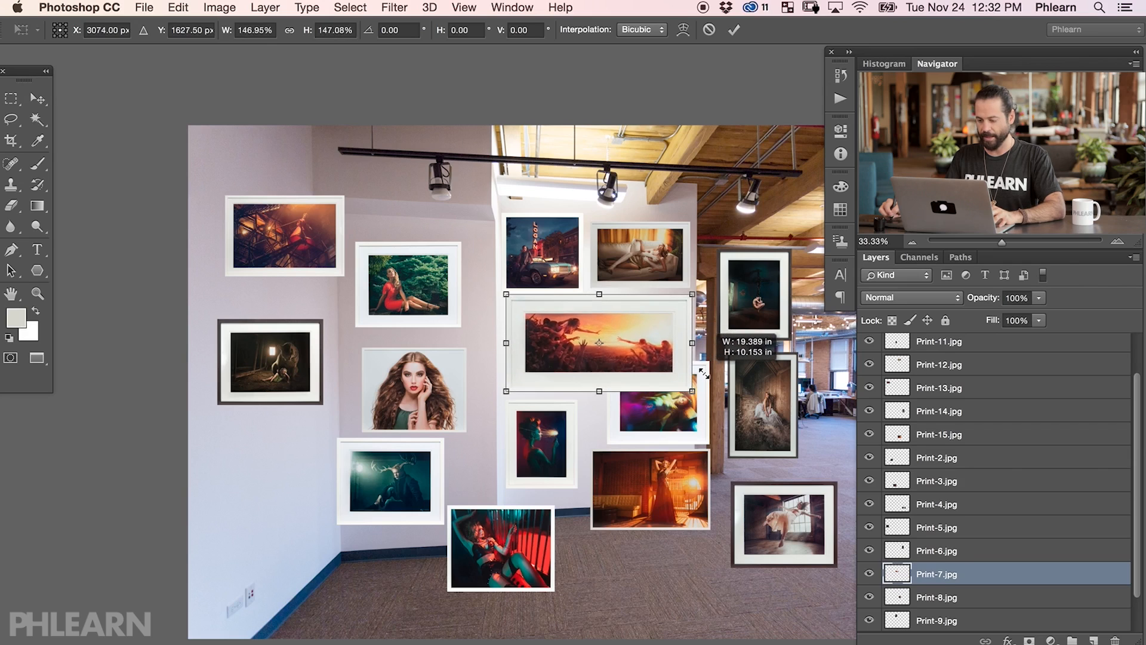
left_click_drag(703, 372, 602, 338)
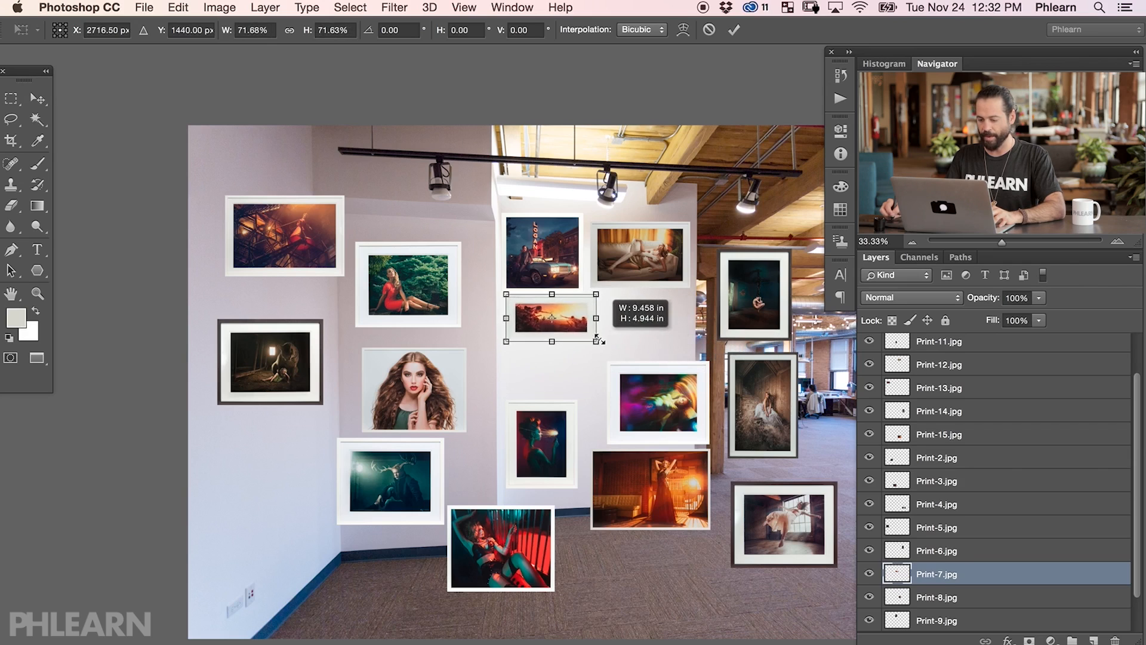
left_click_drag(600, 338, 606, 344)
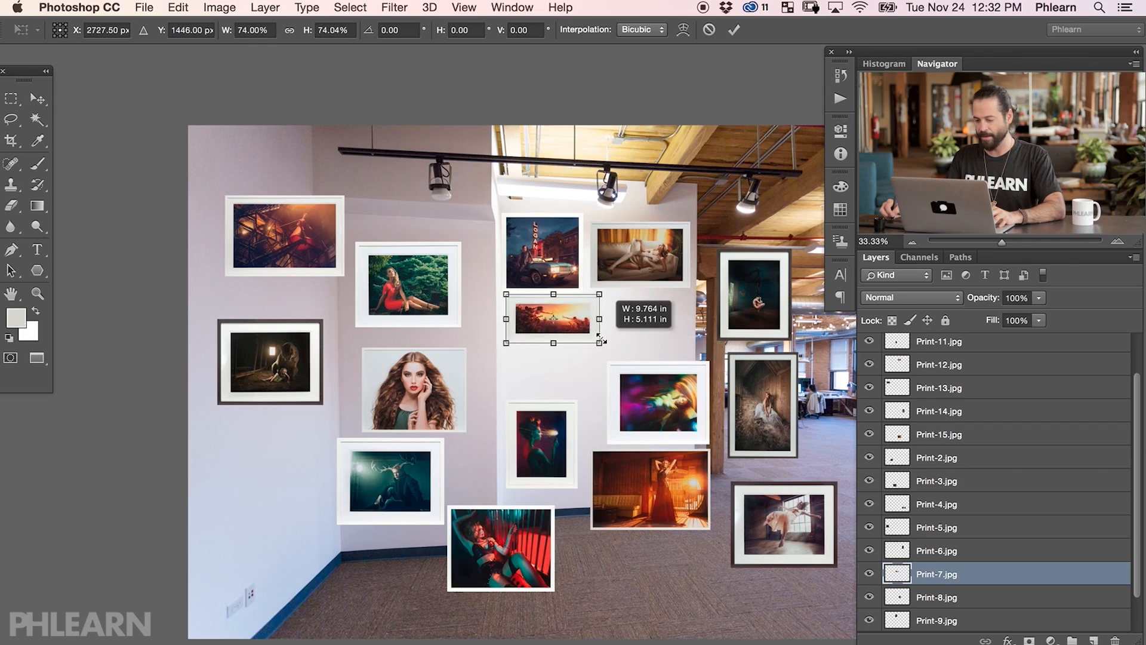
left_click(39, 98)
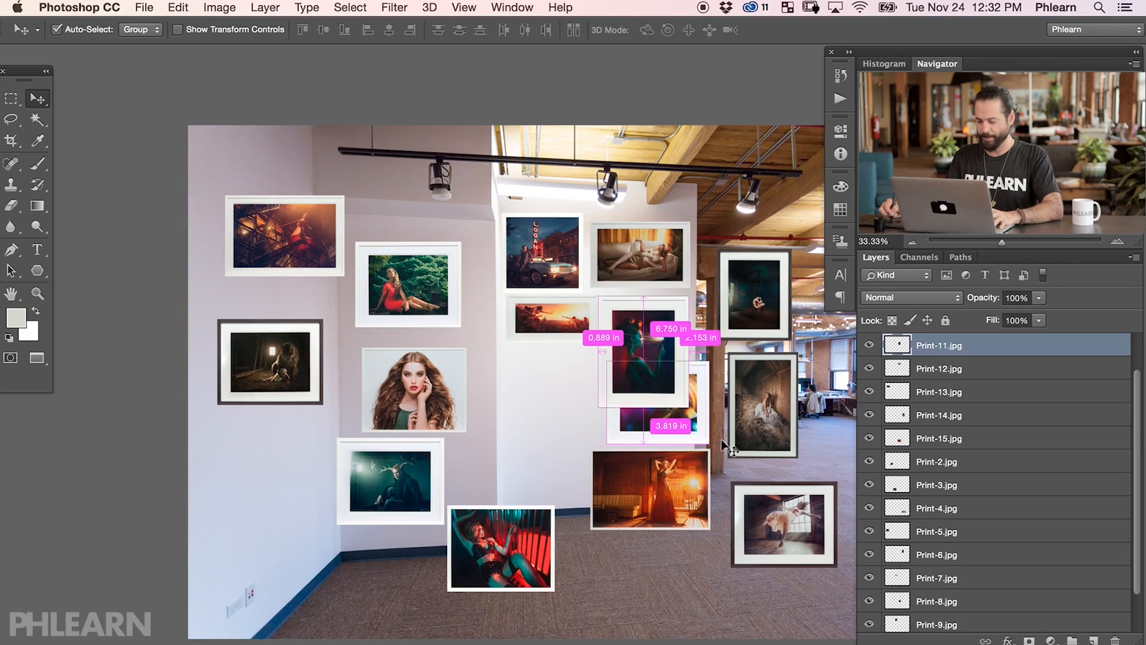
Step: Move the dancer, fiery street and green-dress prints onto the middle wall to form a tidy grid
left_click(939, 507)
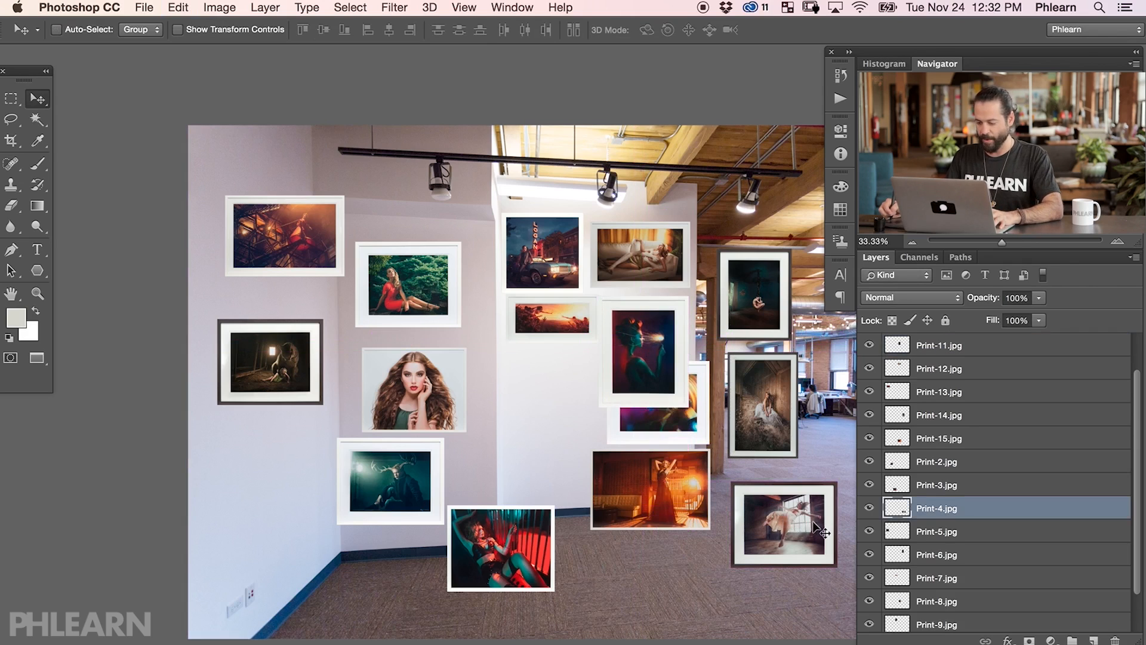
left_click_drag(782, 526, 558, 387)
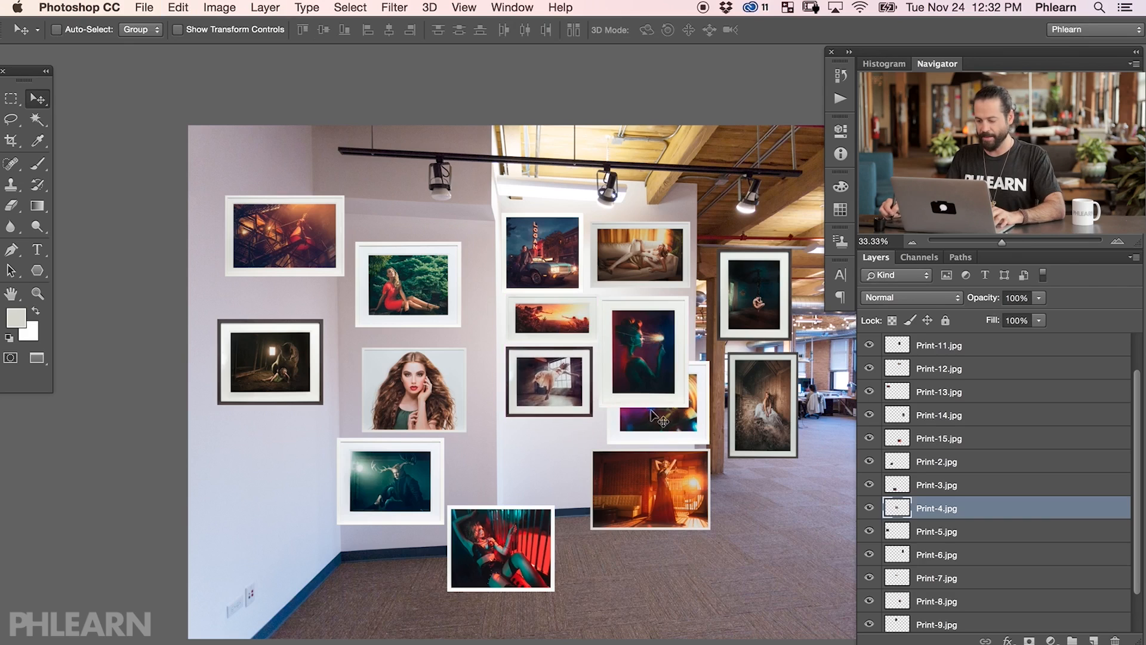
left_click(940, 346)
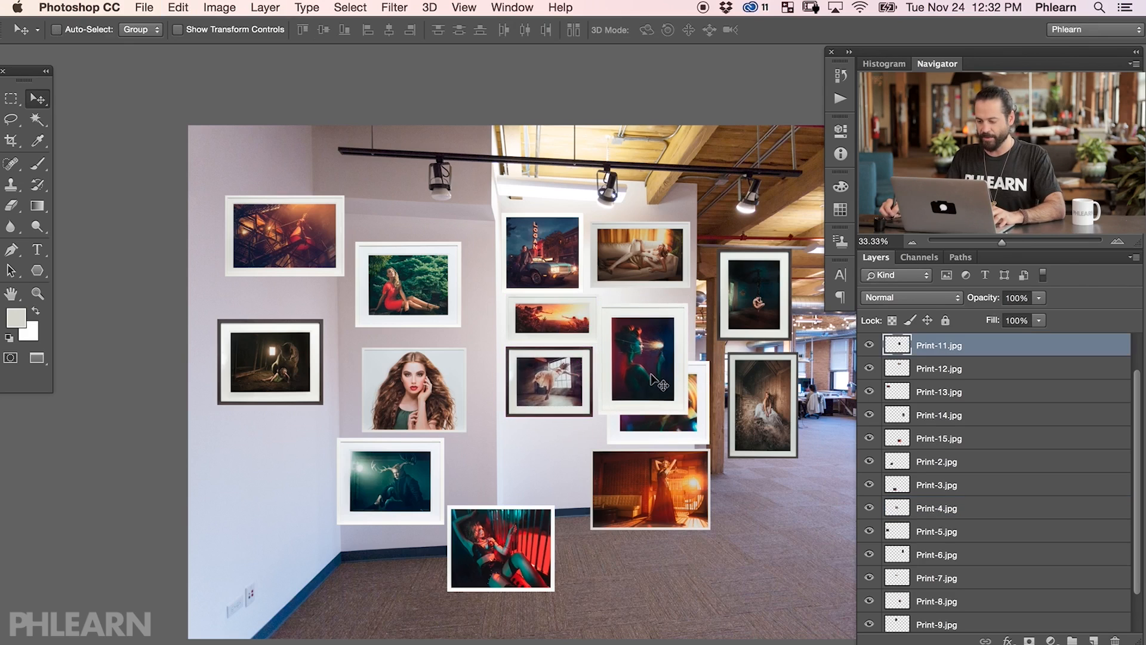
left_click(939, 368)
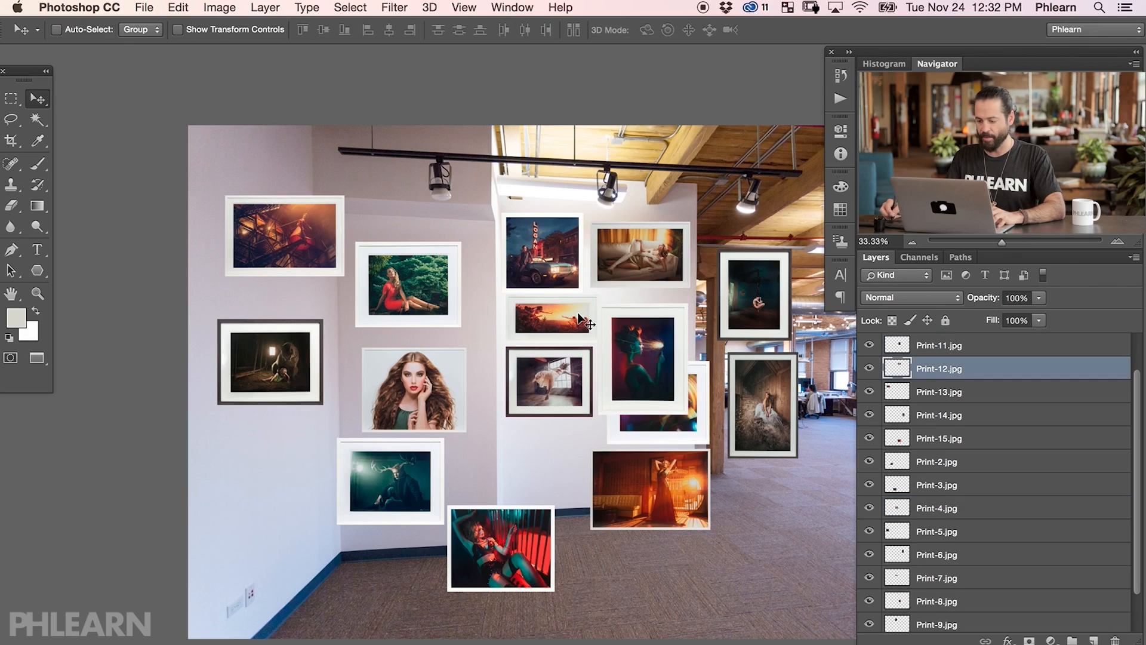
mouse_move(779, 435)
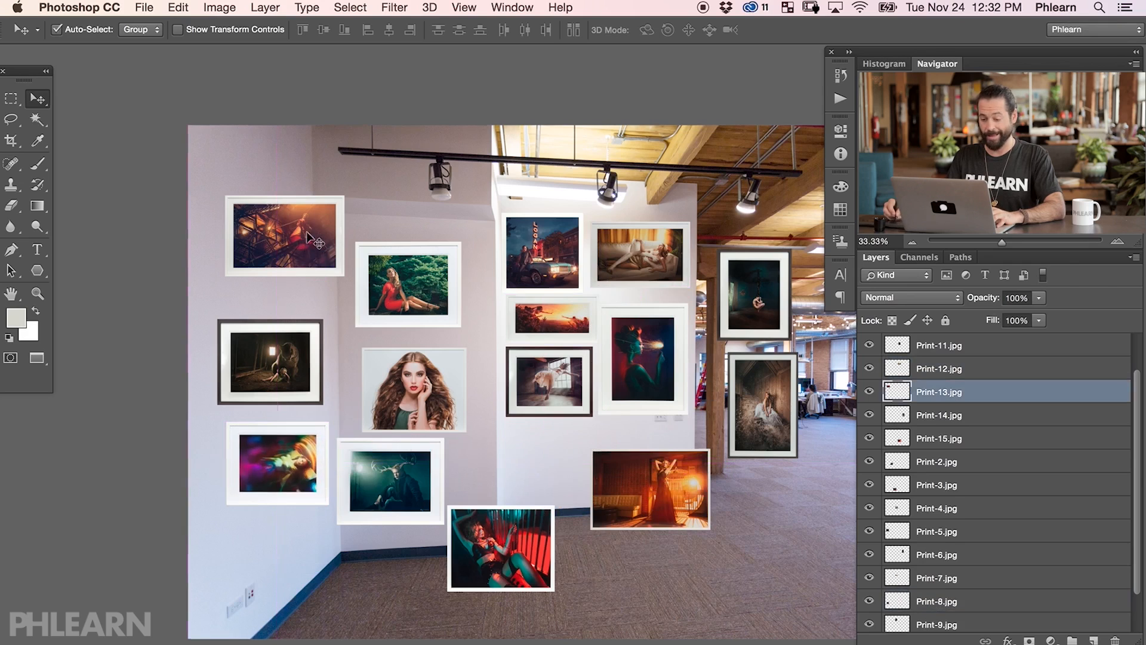
left_click_drag(284, 235, 561, 459)
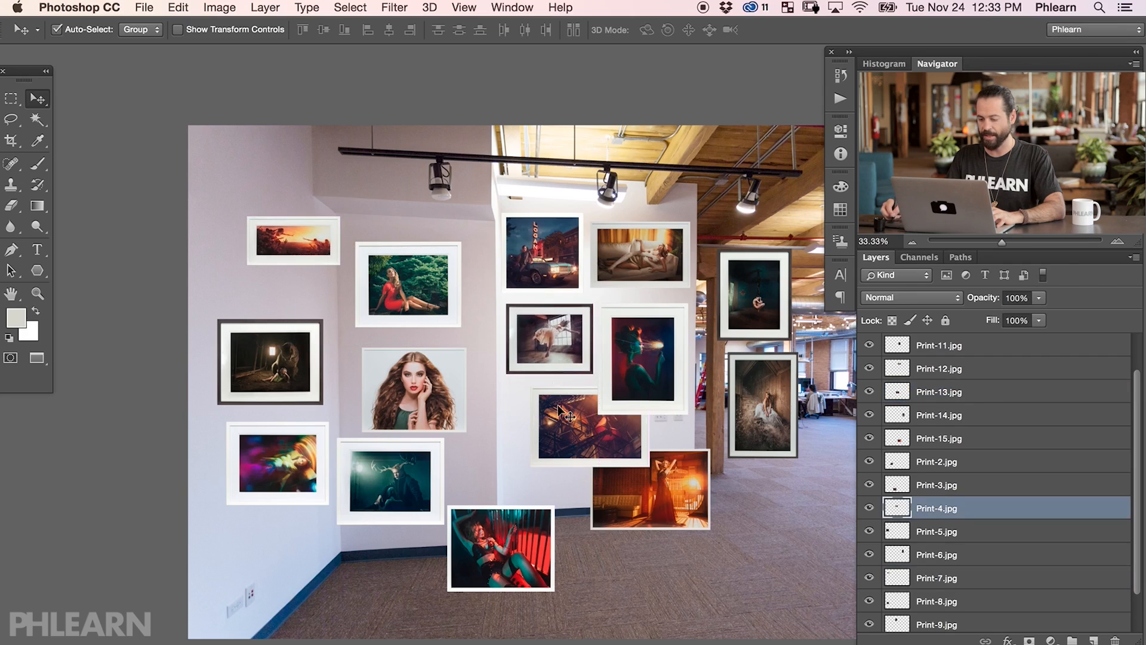
left_click(562, 421)
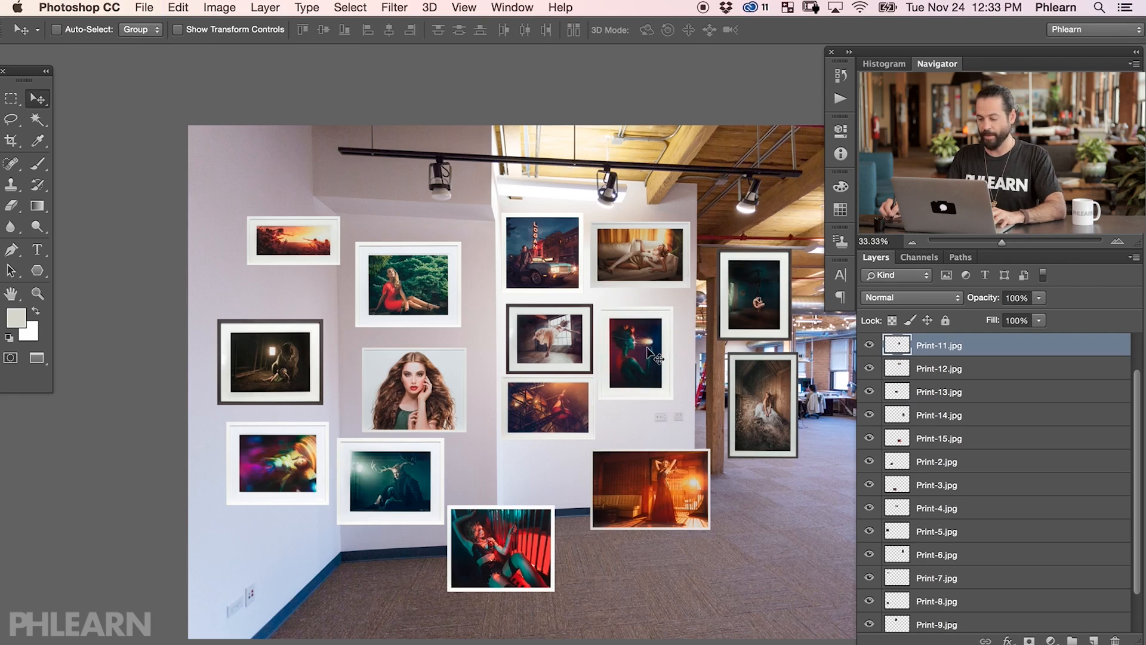
left_click_drag(636, 351, 548, 413)
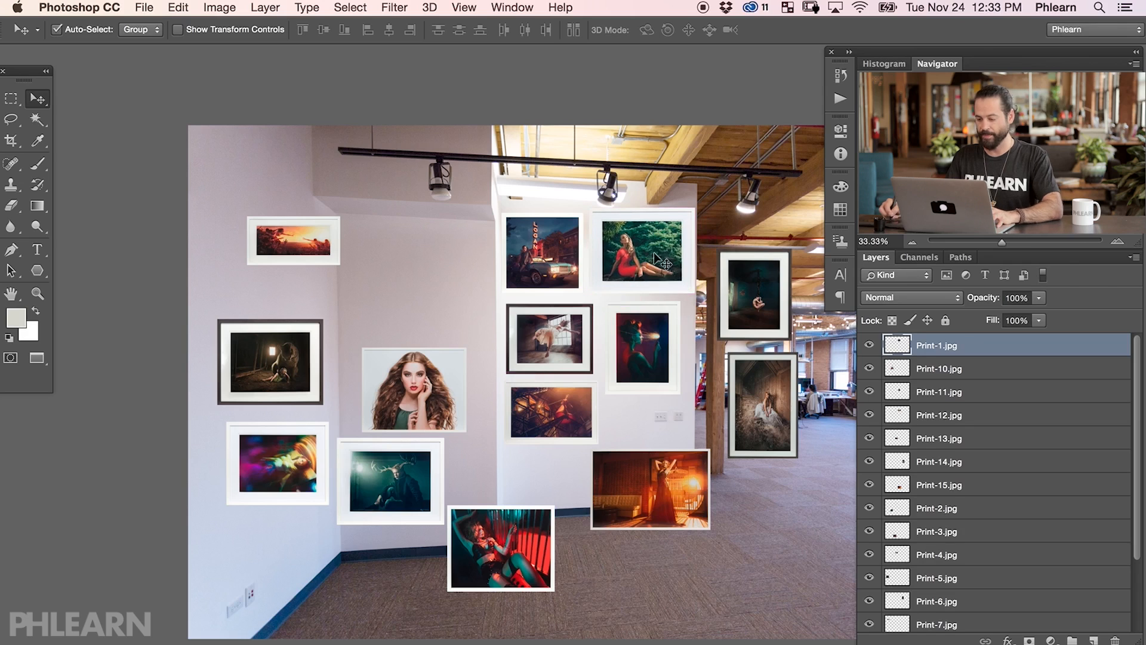
left_click(950, 415)
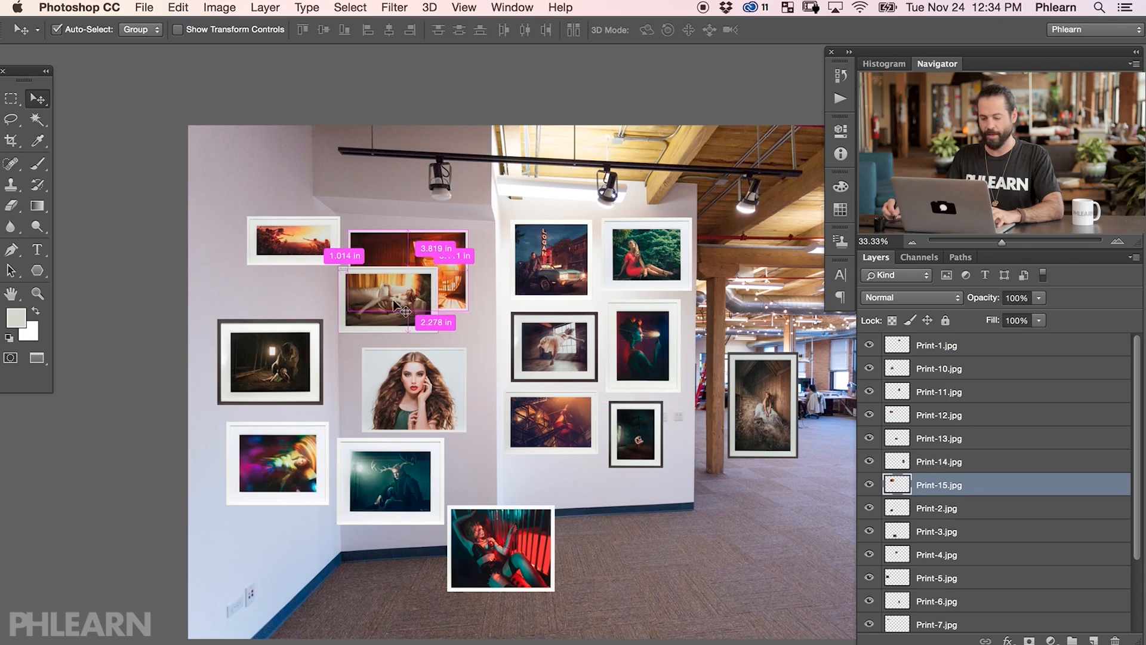
Step: Hide the grouped left-wall prints and nudge the small dark framed print into the middle-wall grid
left_click(951, 415)
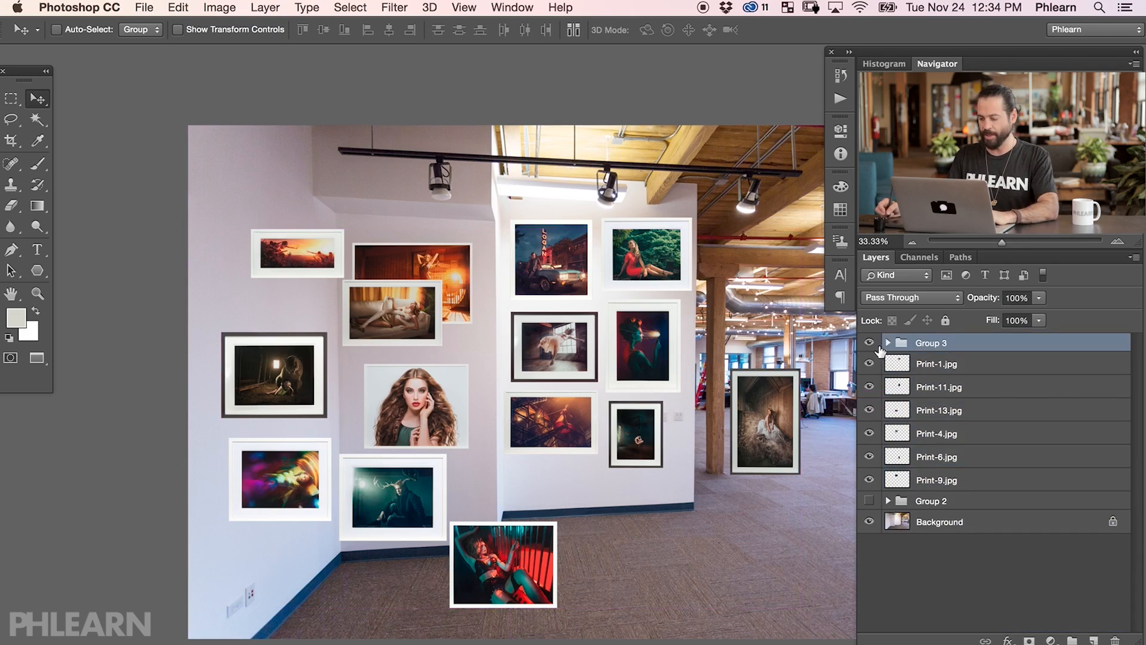
left_click(870, 343)
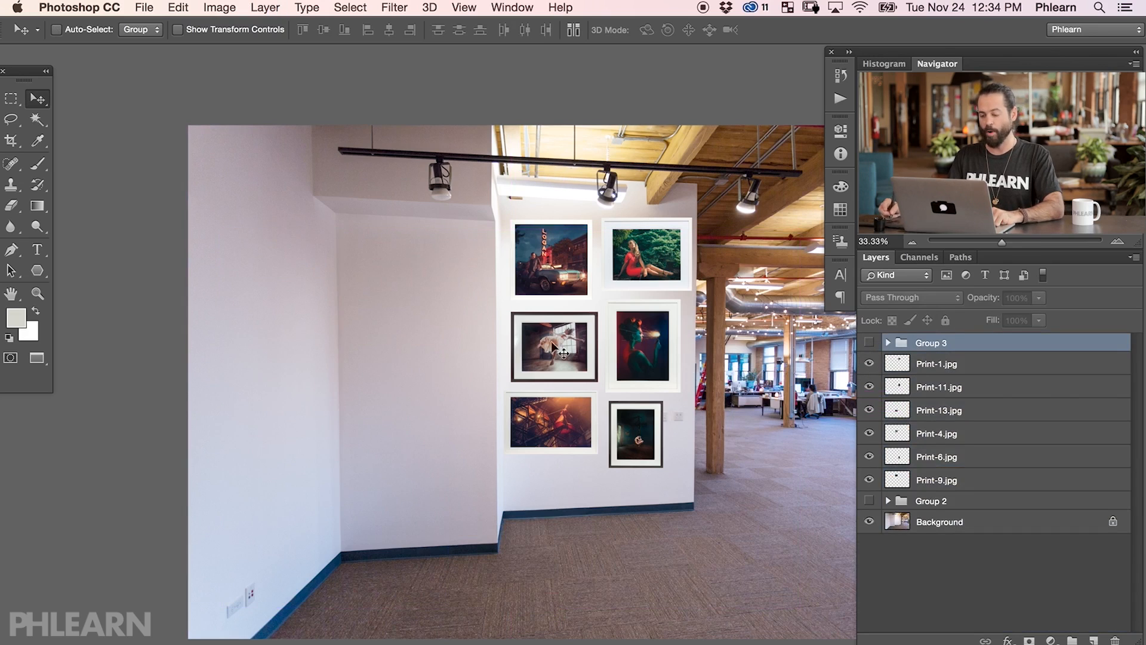
mouse_move(625, 451)
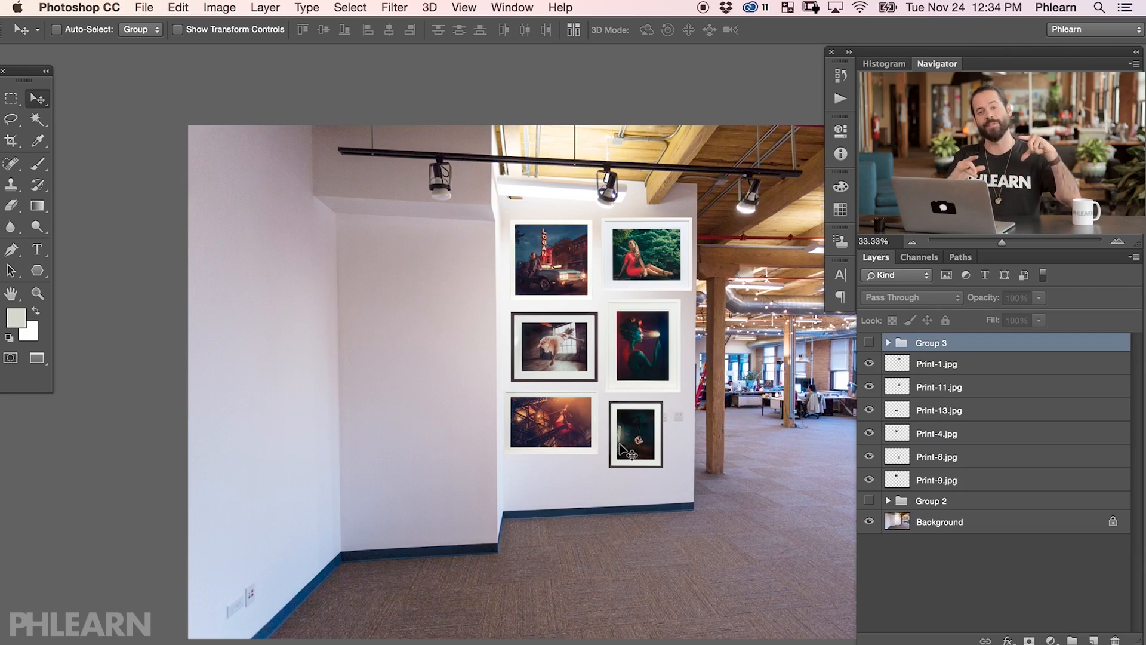
left_click(939, 410)
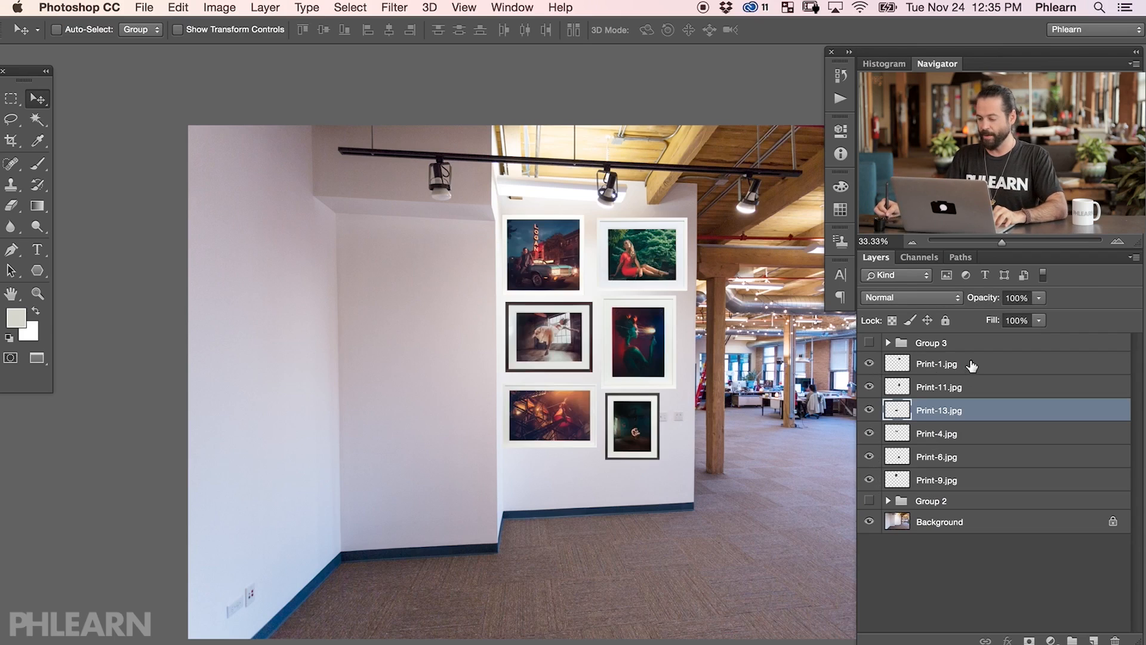
Step: Group the six middle-wall prints and skew the group to follow the wall's perspective
left_click(936, 363)
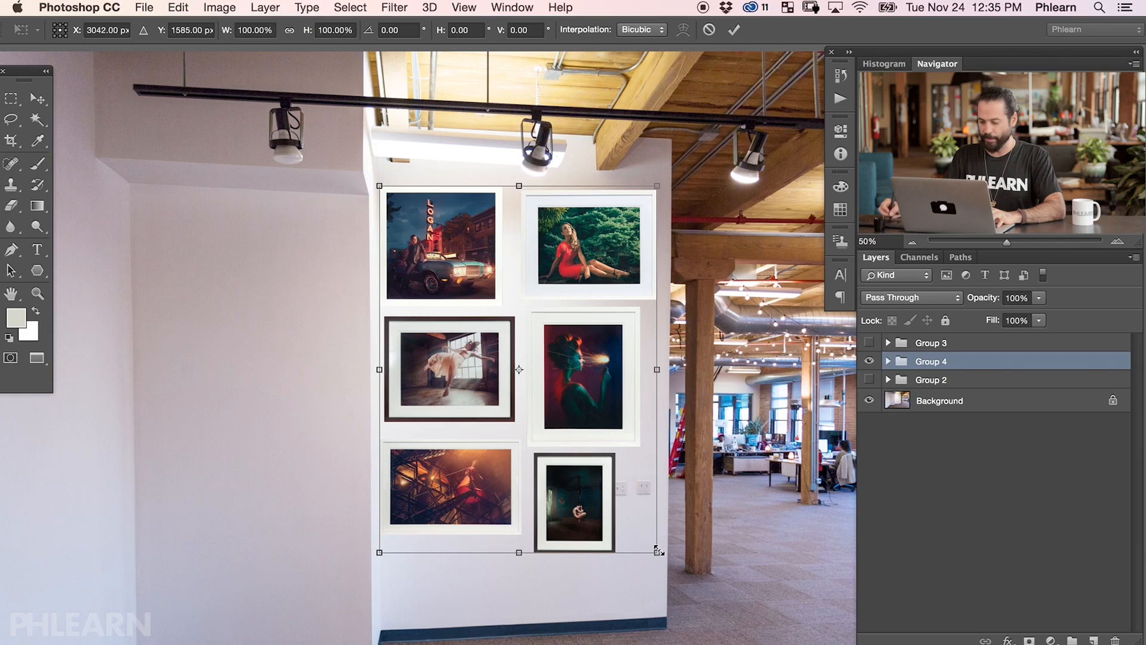
mouse_move(650, 393)
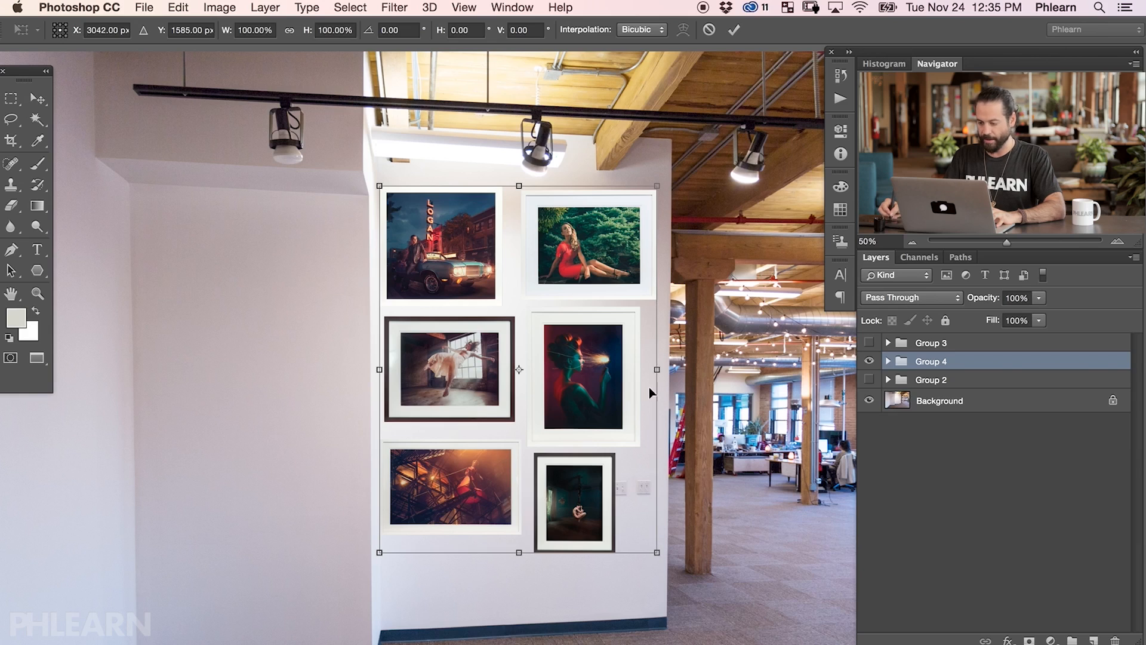
mouse_move(669, 400)
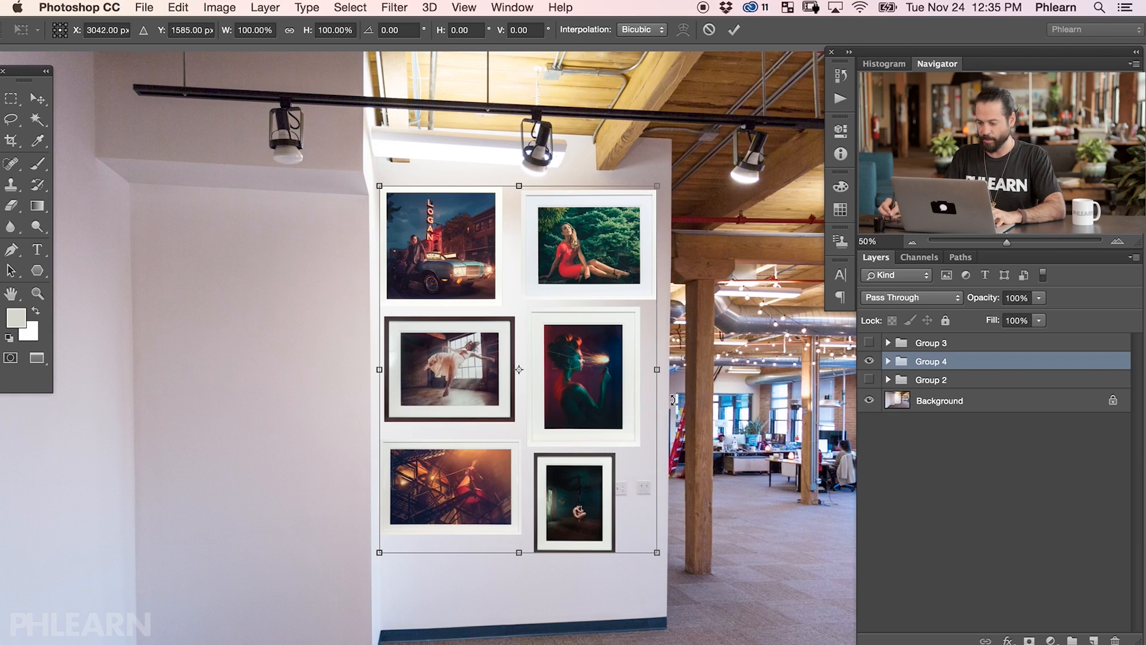
mouse_move(375, 382)
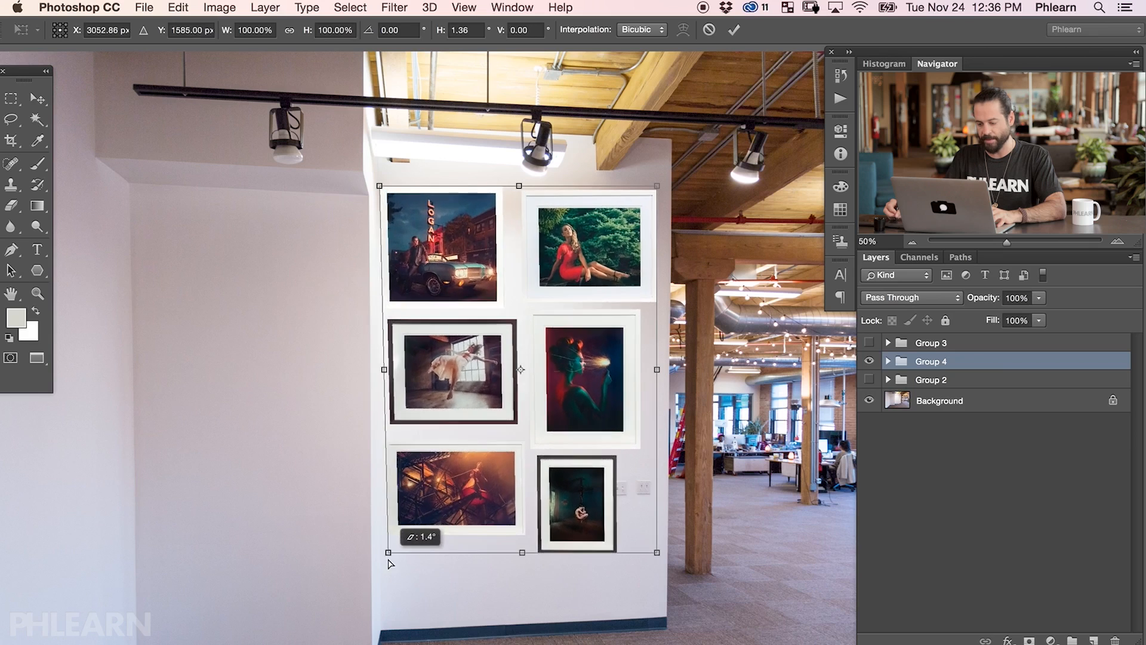
left_click_drag(389, 551, 380, 566)
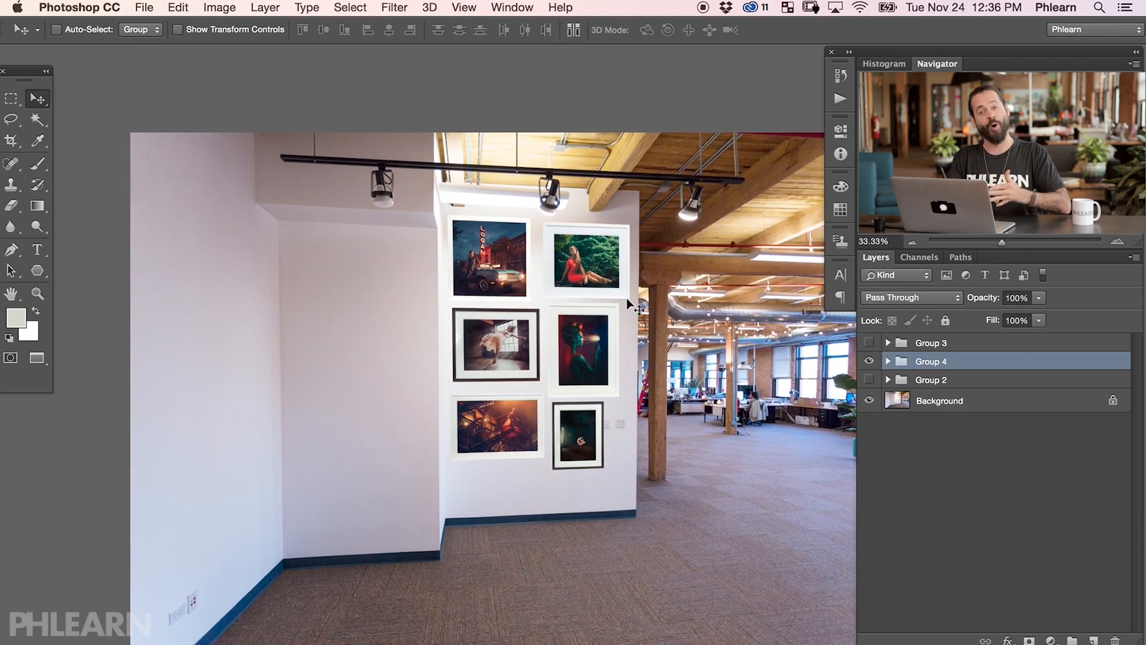
left_click(888, 361)
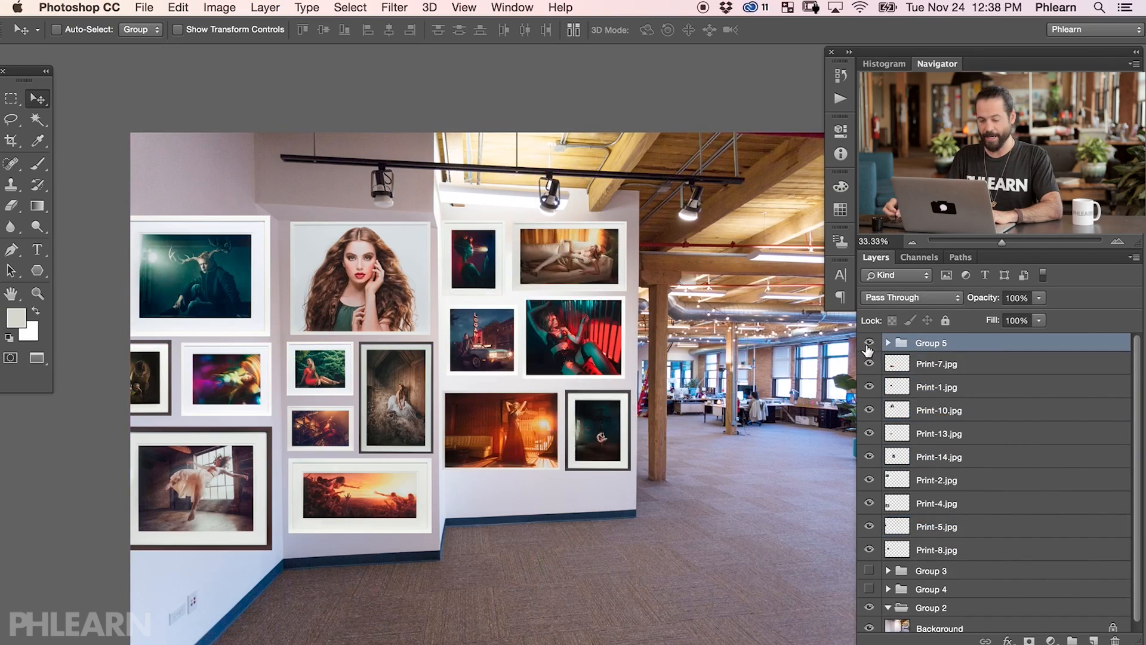
Step: Hide the Group 5 prints, leaving only three left-wall prints visible
left_click(869, 342)
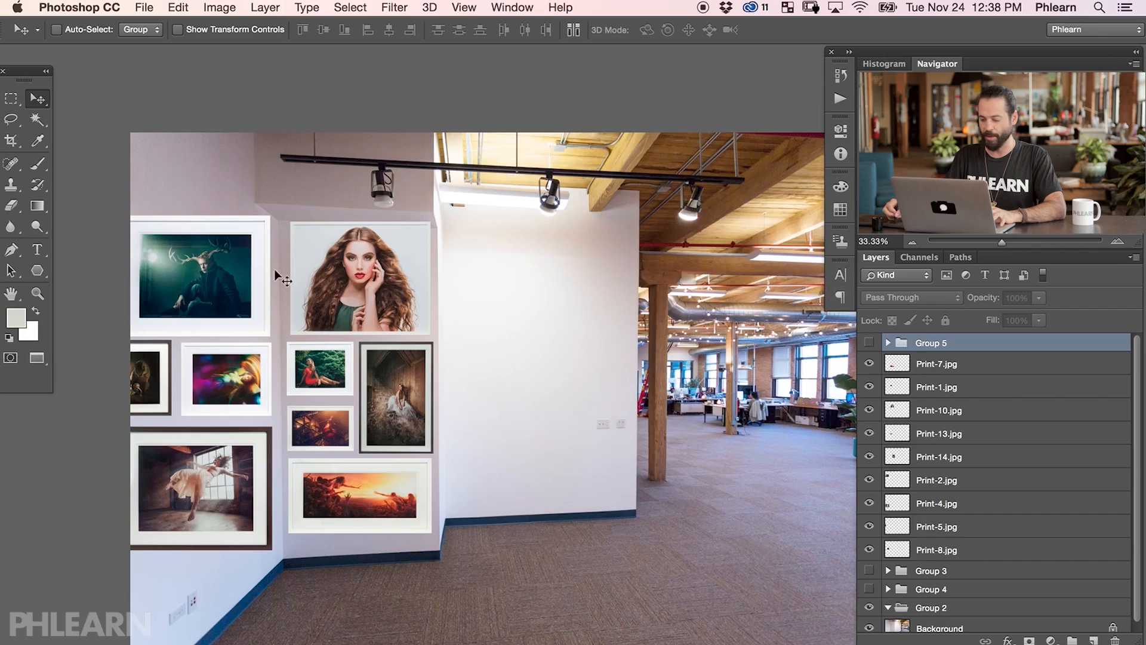
left_click(359, 278)
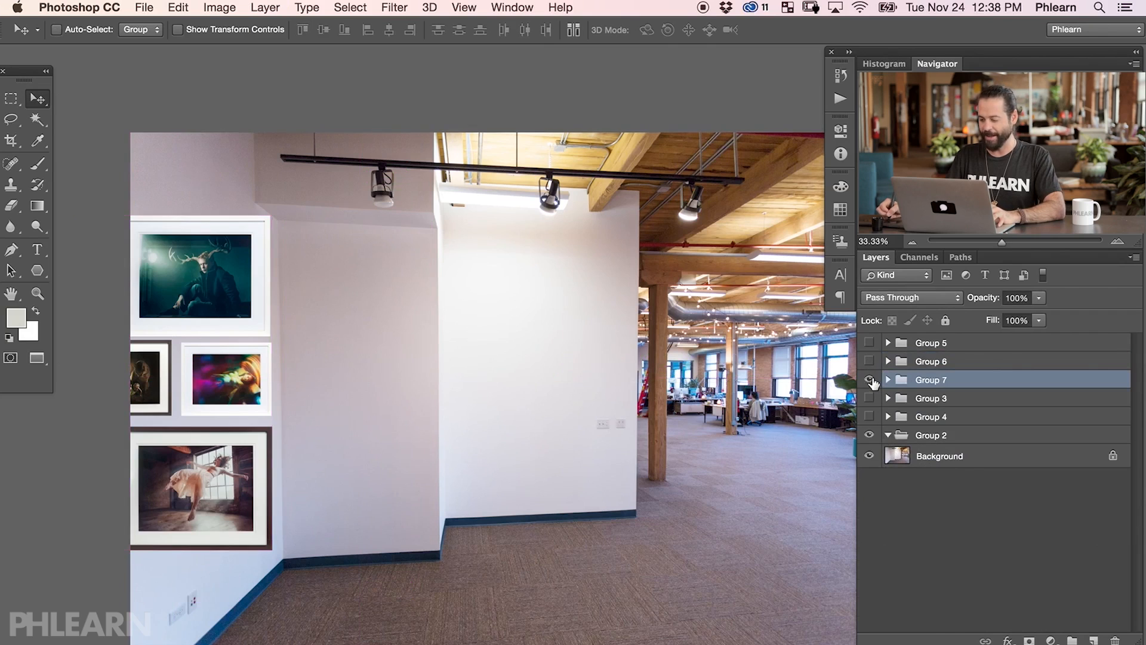
Step: Show Group 7, shrink the centre column to its wall and skew the left-wall prints into perspective
left_click(870, 380)
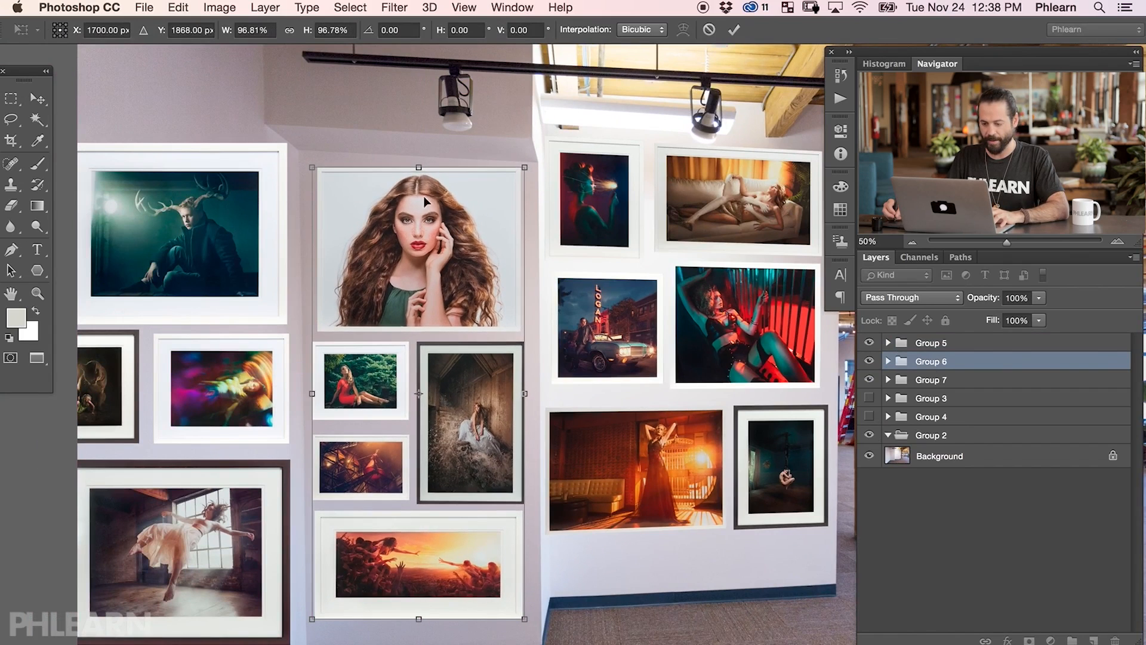
left_click_drag(314, 165, 315, 162)
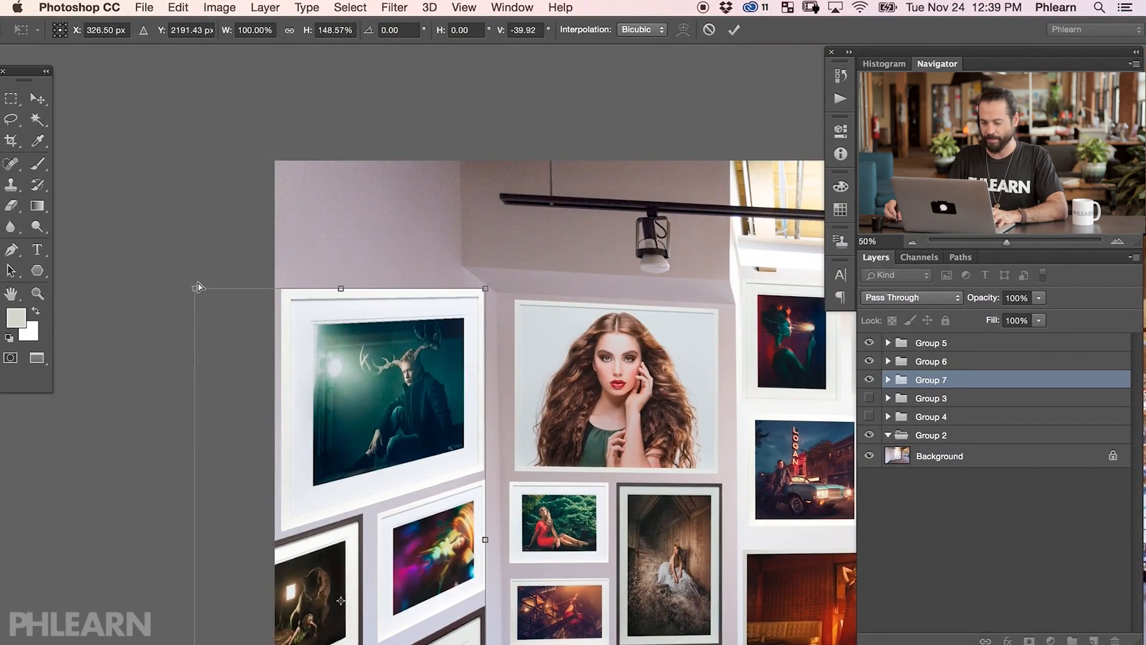
left_click_drag(200, 286, 194, 154)
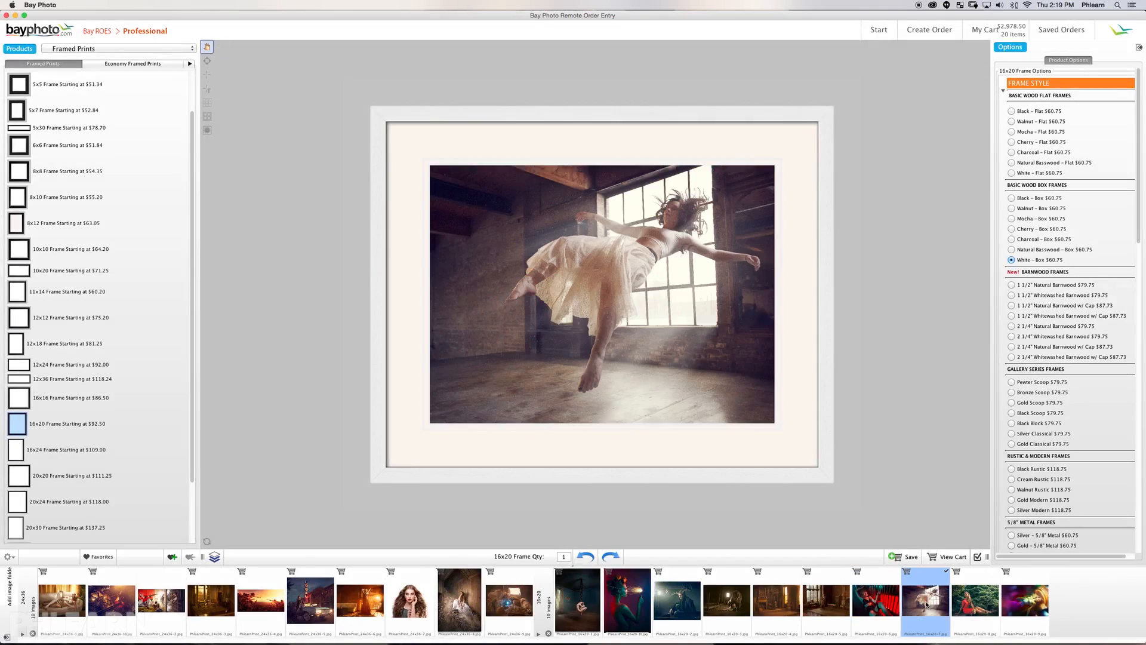
Step: Preview the 16x20 dancer print in Black – Flat, then set it to a Cherry – Box frame
left_click(1012, 110)
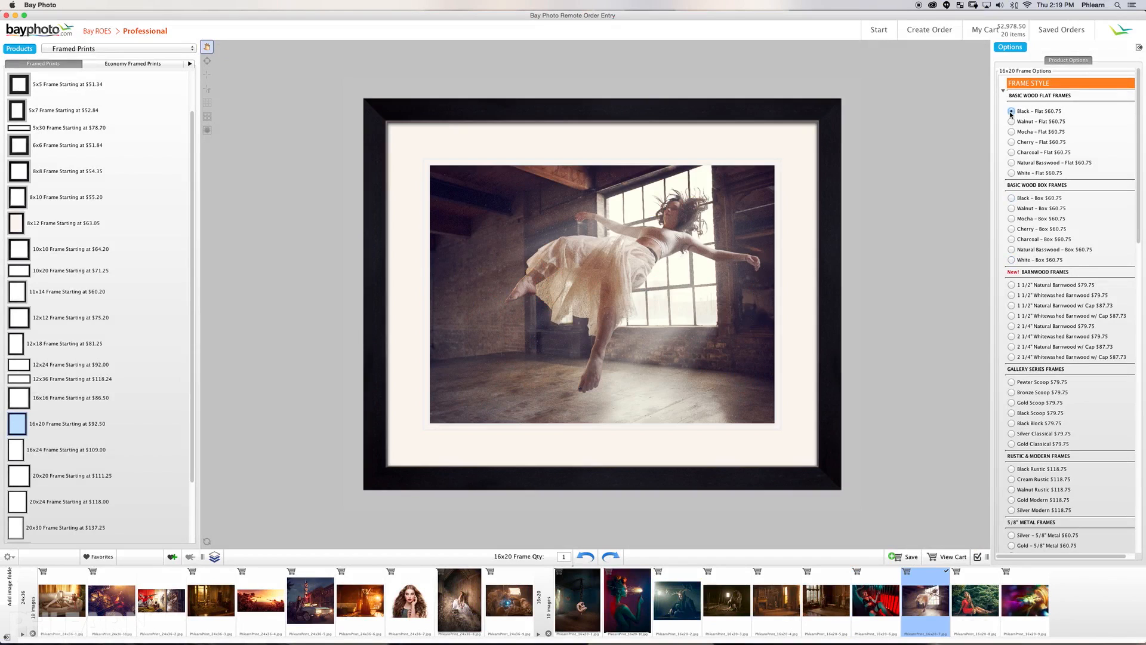
left_click(1012, 229)
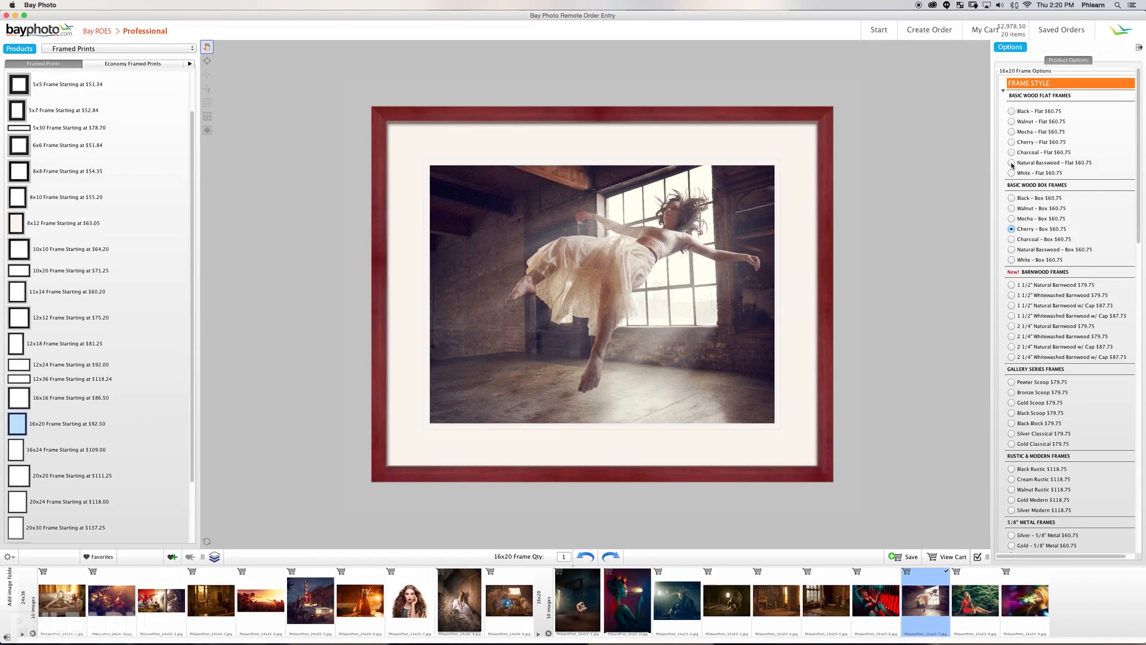